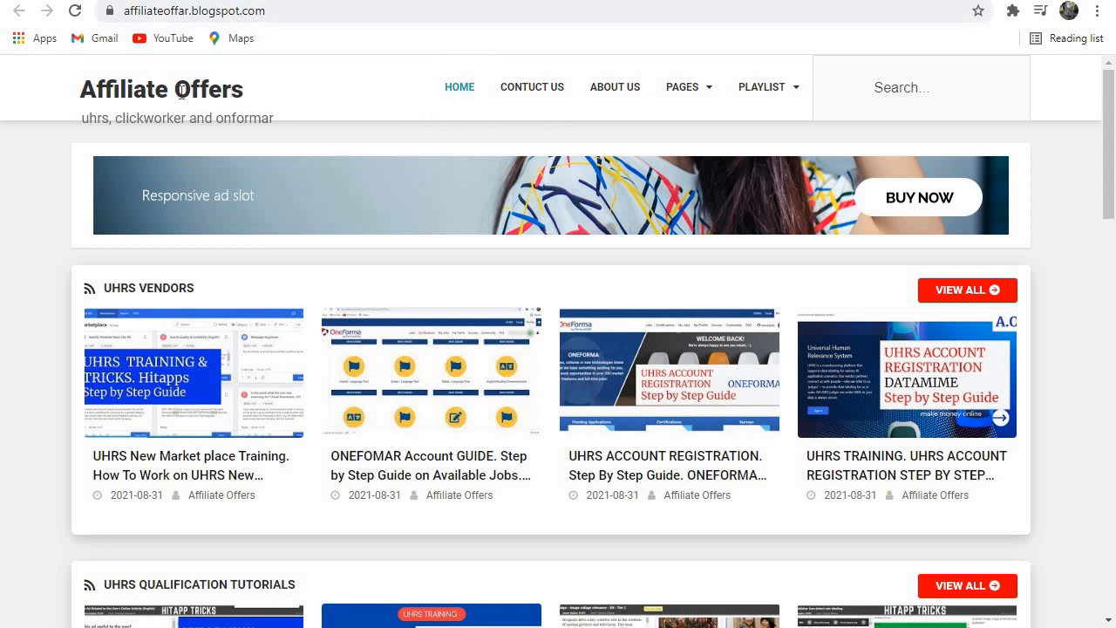
- Scroll down the homepage and back up to the ONEFOMAR Account GUIDE post
{"action": "scroll", "scroll_direction": "down", "scroll_amount": 3}
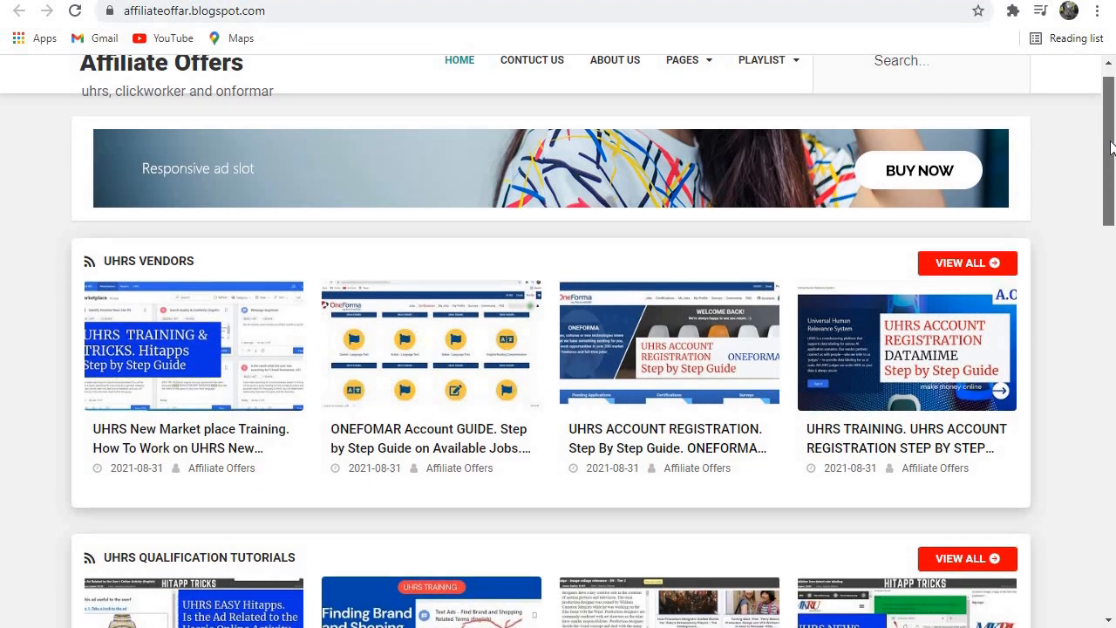
{"action": "scroll", "scroll_direction": "down", "scroll_amount": 3}
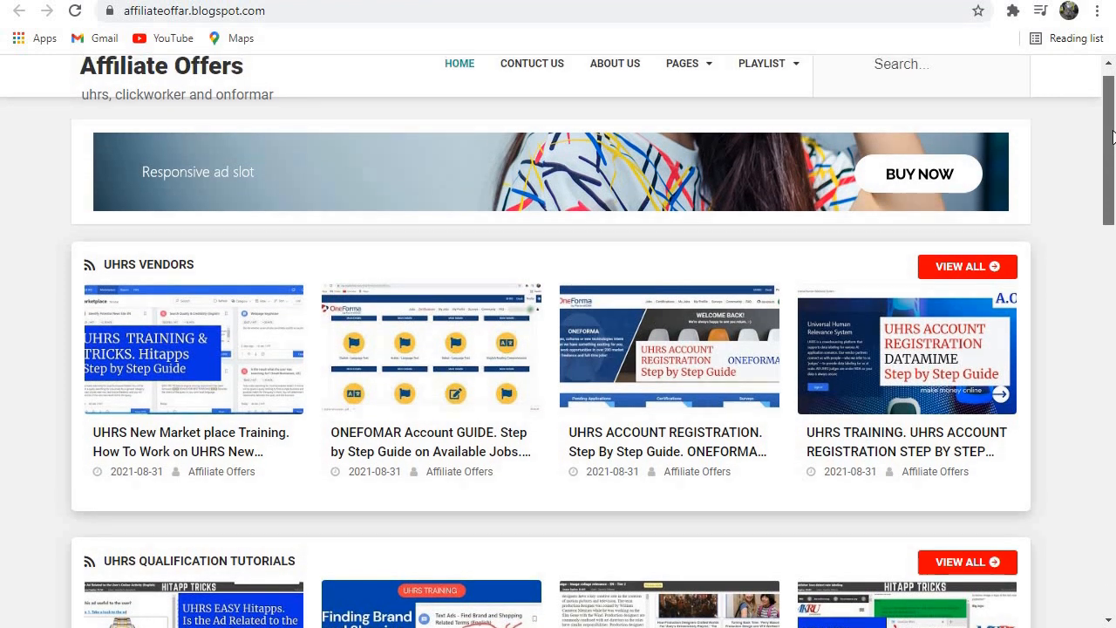
{"action": "scroll", "scroll_direction": "up", "scroll_amount": 3}
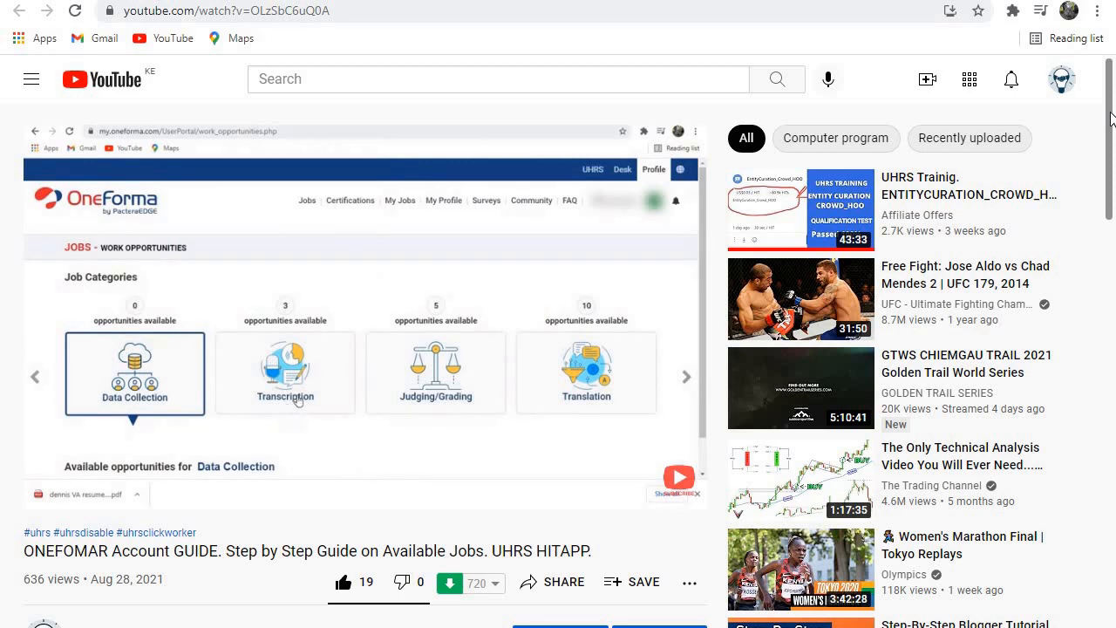
- Play the OneForma account guide video and scroll down to its description
{"action": "left_click", "coordinate": [286, 373]}
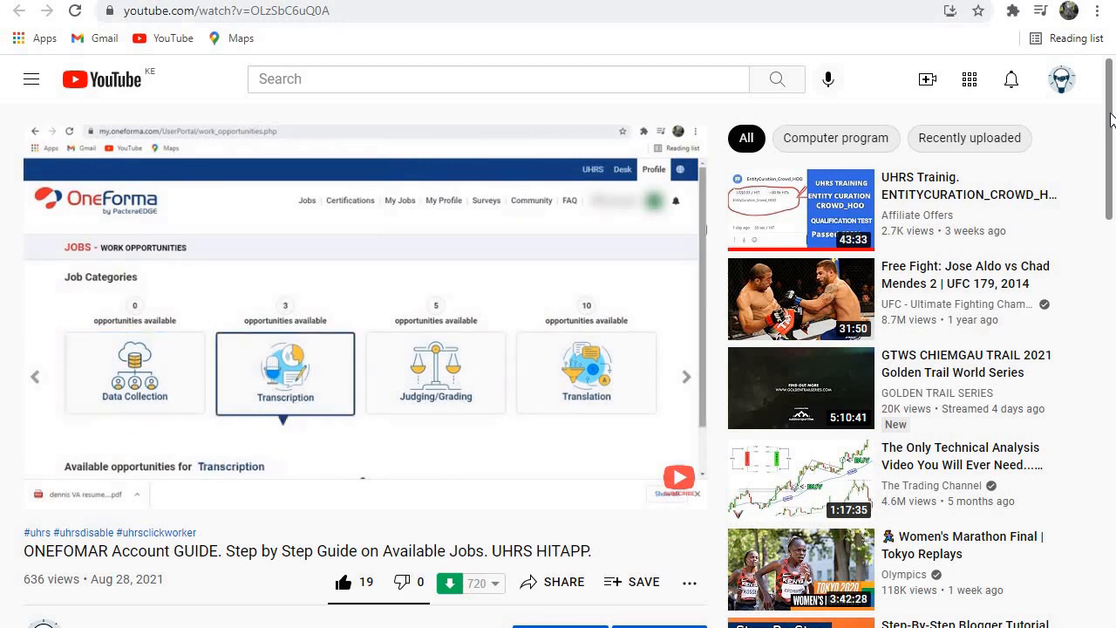
{"action": "scroll", "scroll_direction": "down", "scroll_amount": 3}
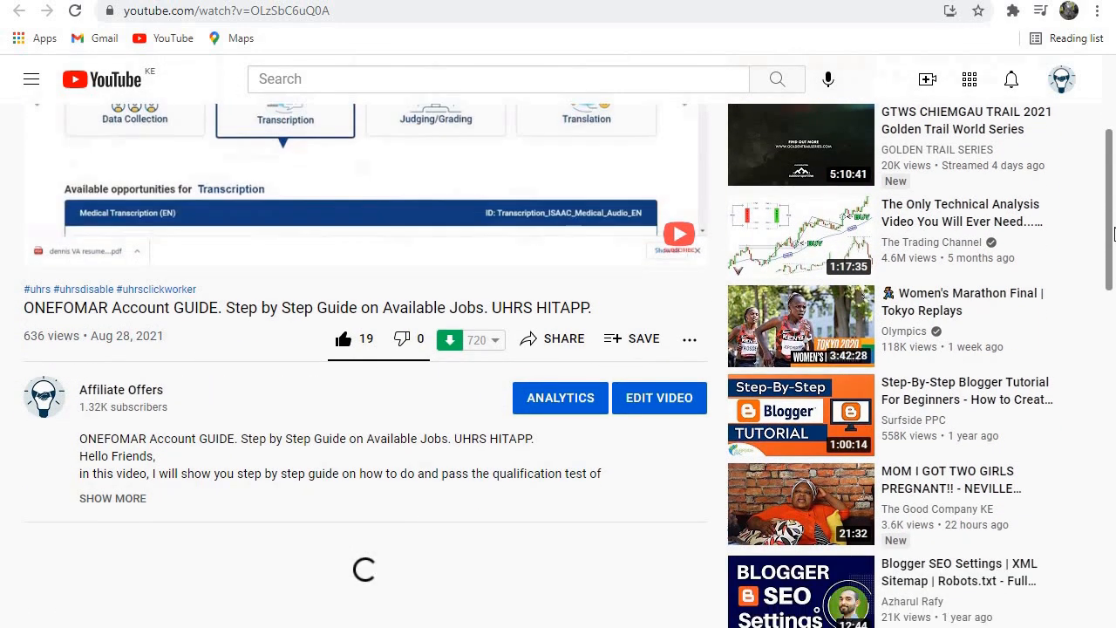
{"action": "scroll", "scroll_direction": "down", "scroll_amount": 3}
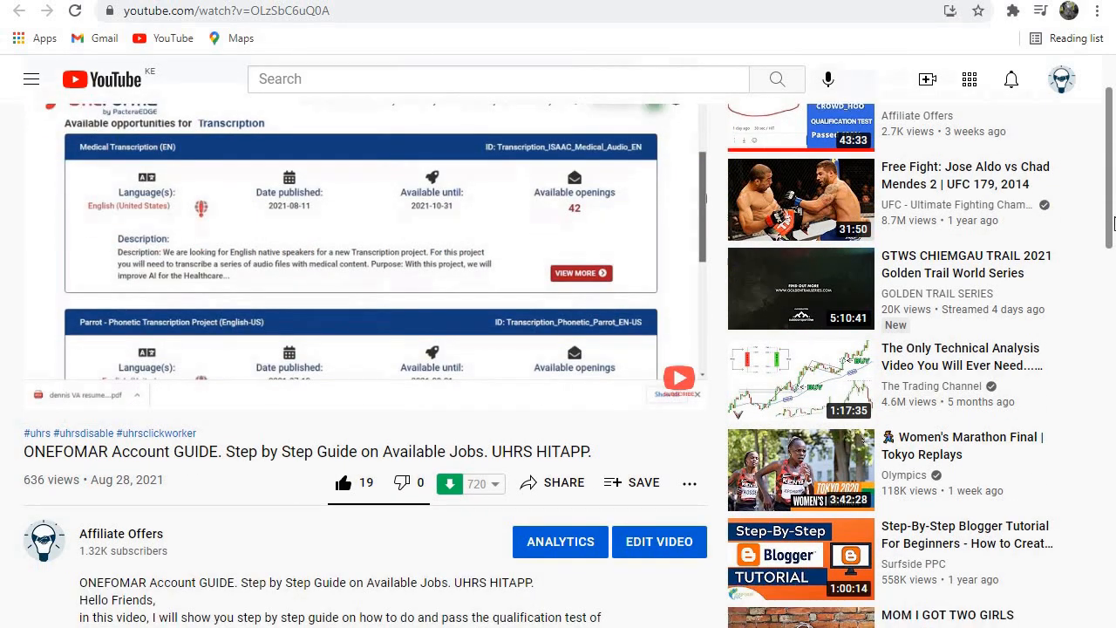
{"action": "scroll", "scroll_direction": "down", "scroll_amount": 3}
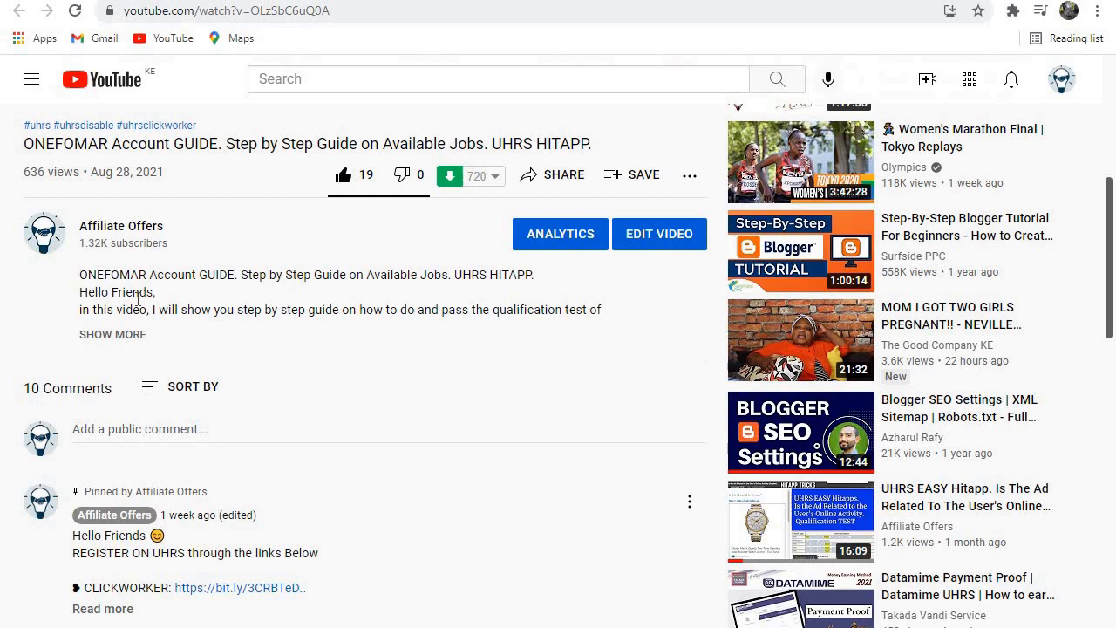
{"action": "mouse_move", "coordinate": [117, 338]}
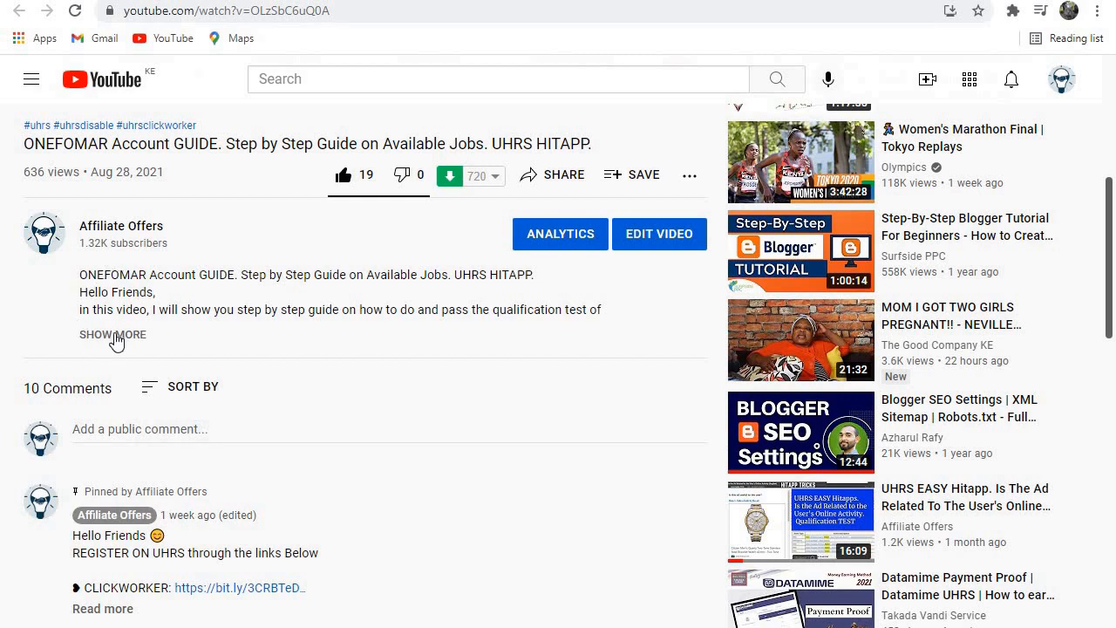
- Expand the full description and follow its affiliateoffar.blogspot.com link
{"action": "left_click", "coordinate": [111, 334]}
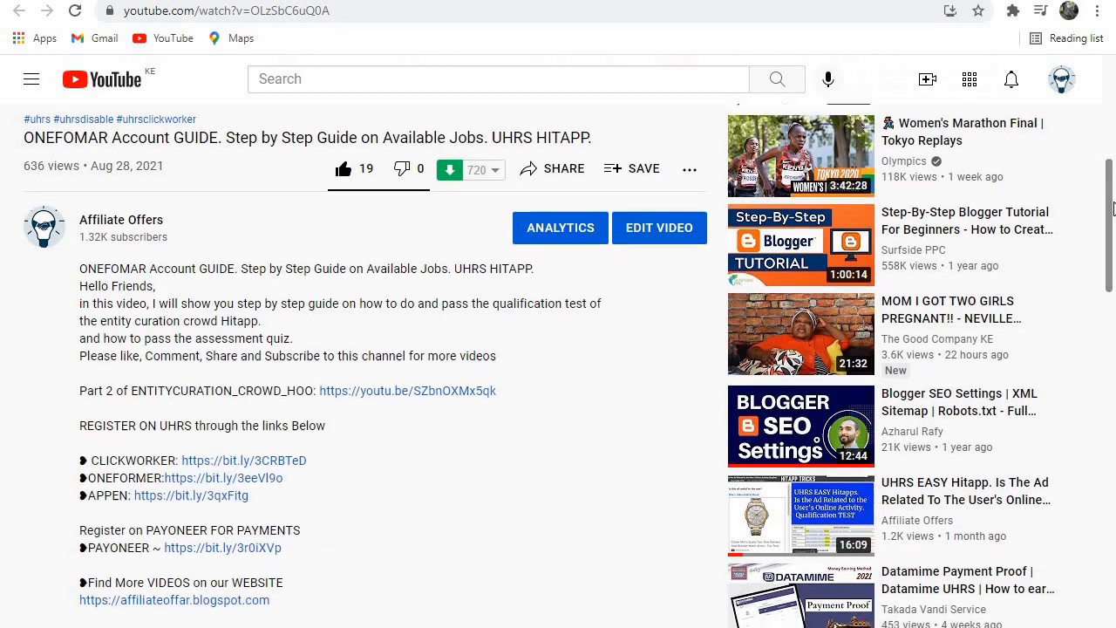
{"action": "scroll", "scroll_direction": "down", "scroll_amount": 3}
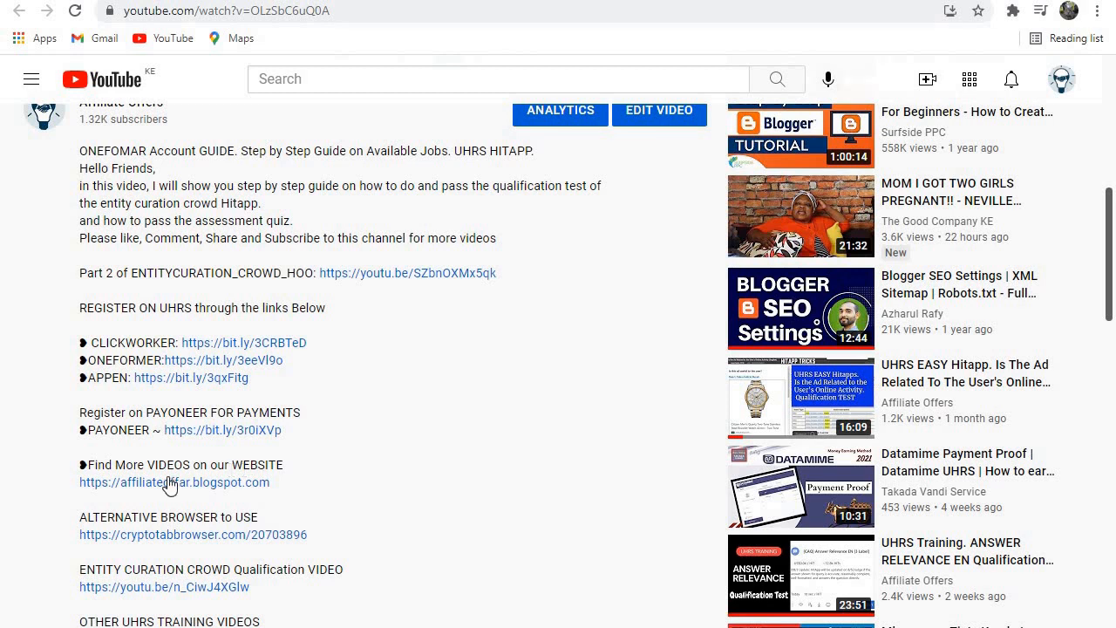
{"action": "mouse_move", "coordinate": [489, 55]}
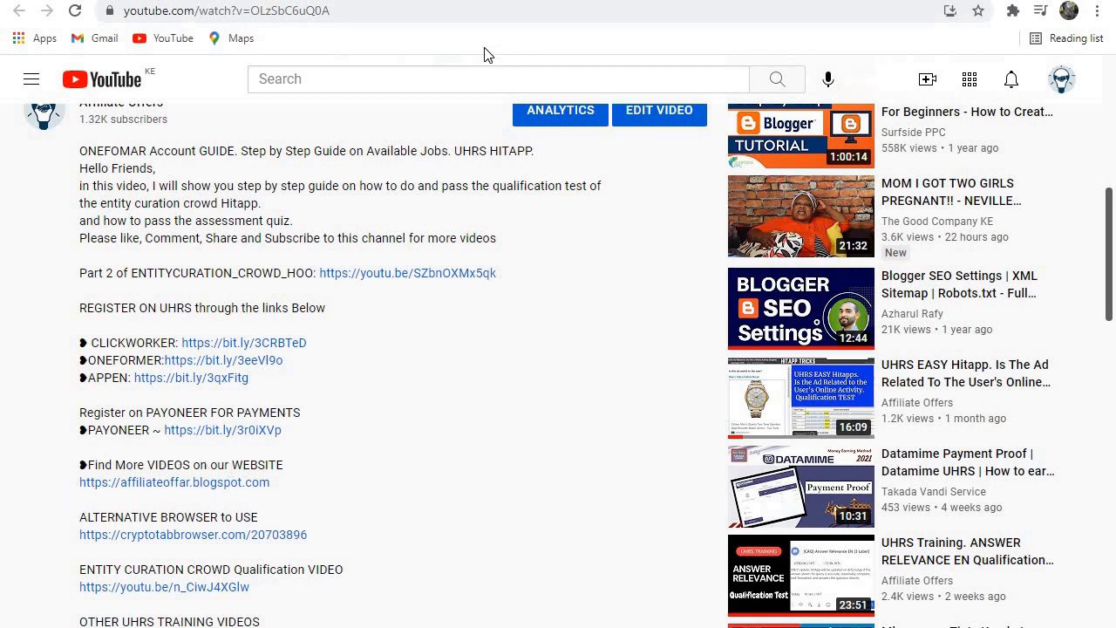
{"action": "mouse_move", "coordinate": [259, 482]}
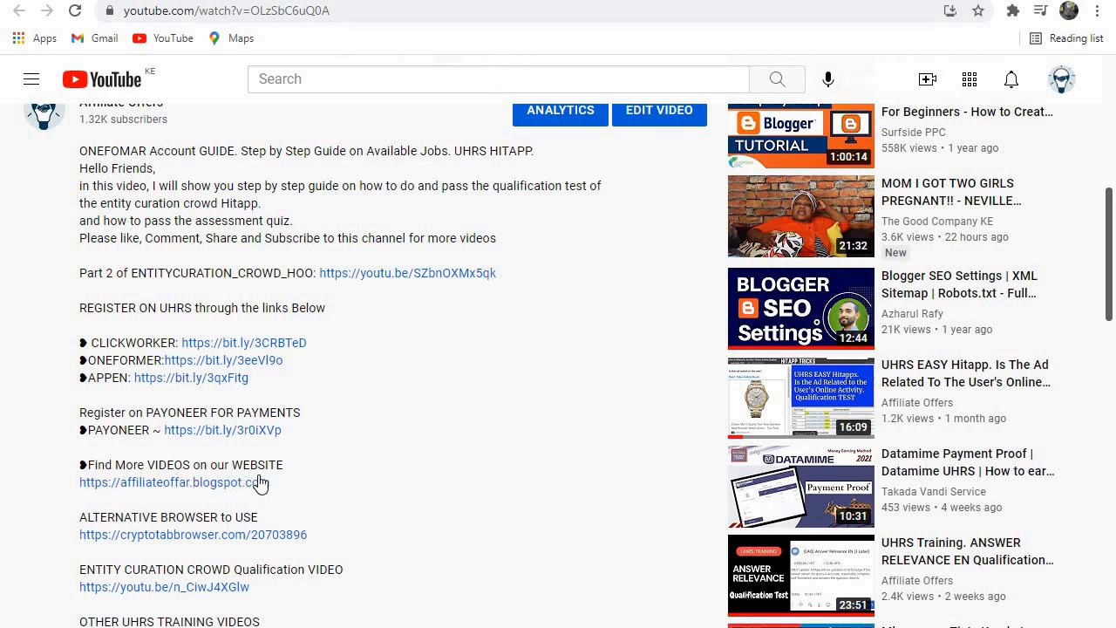
{"action": "mouse_move", "coordinate": [166, 491]}
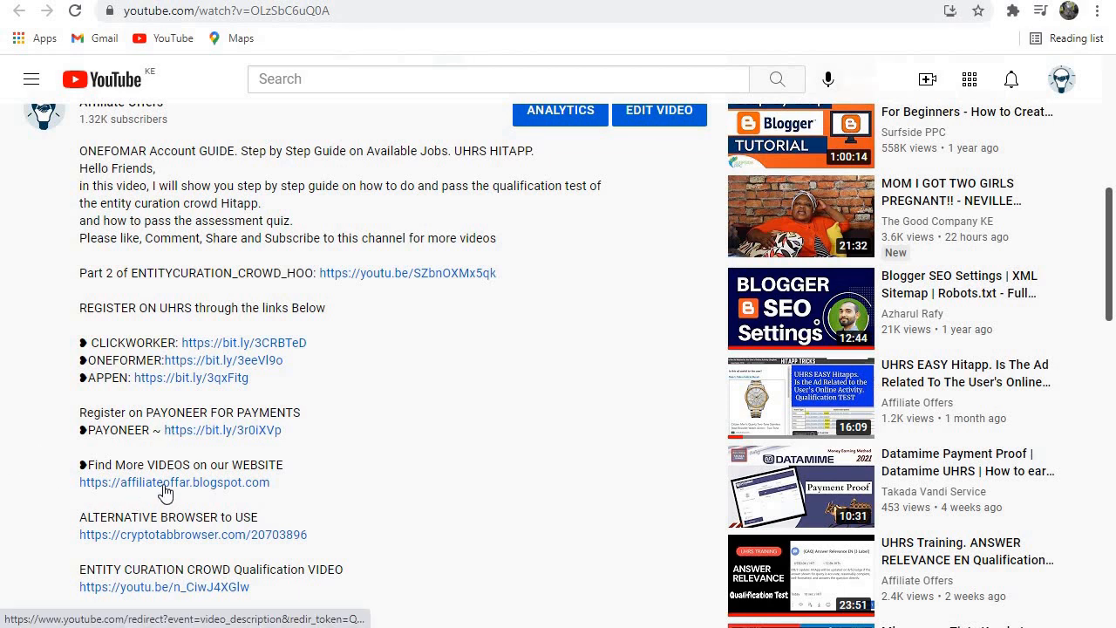
{"action": "left_click", "coordinate": [174, 483]}
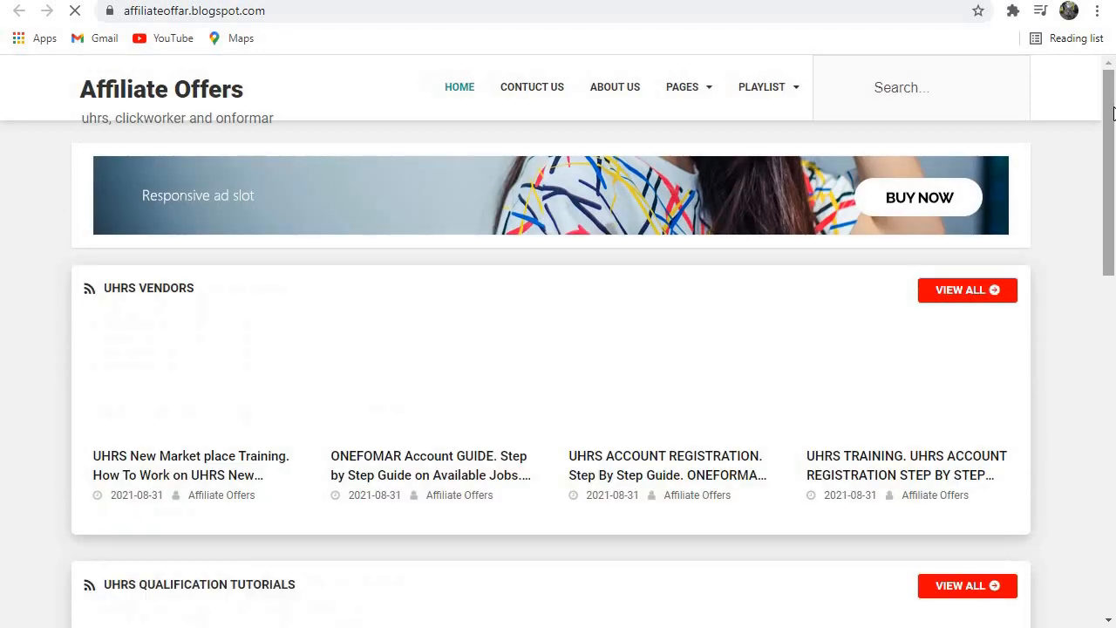
- Scroll past the UHRS, cryptocurrency and digital marketing sections to UHRS Qualification Tutorials
{"action": "scroll", "scroll_direction": "down", "scroll_amount": 3}
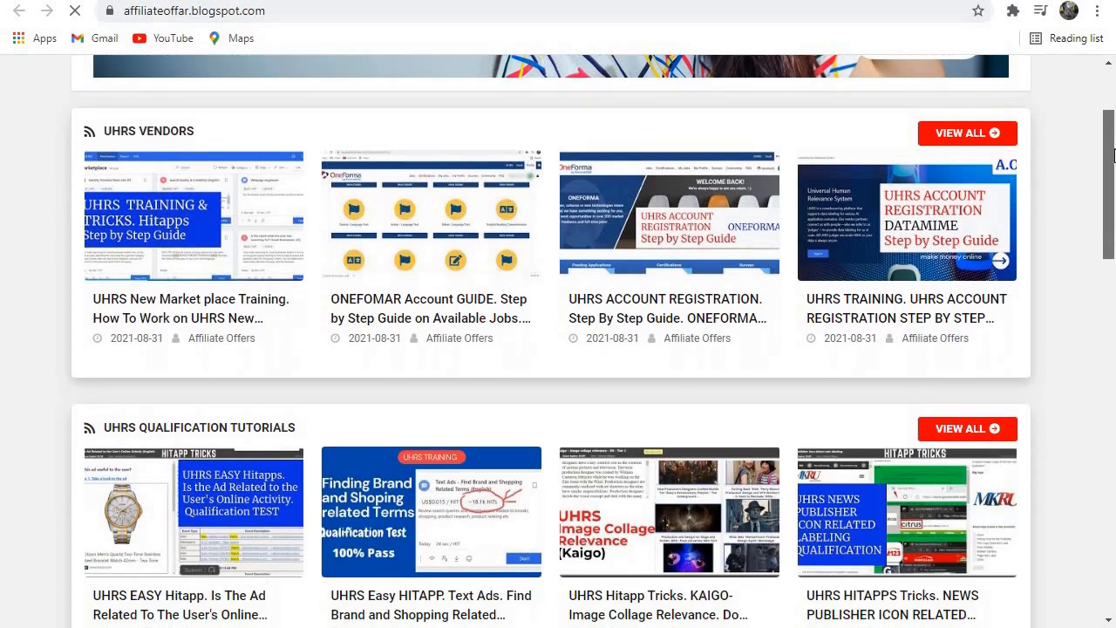
{"action": "scroll", "scroll_direction": "down", "scroll_amount": 3}
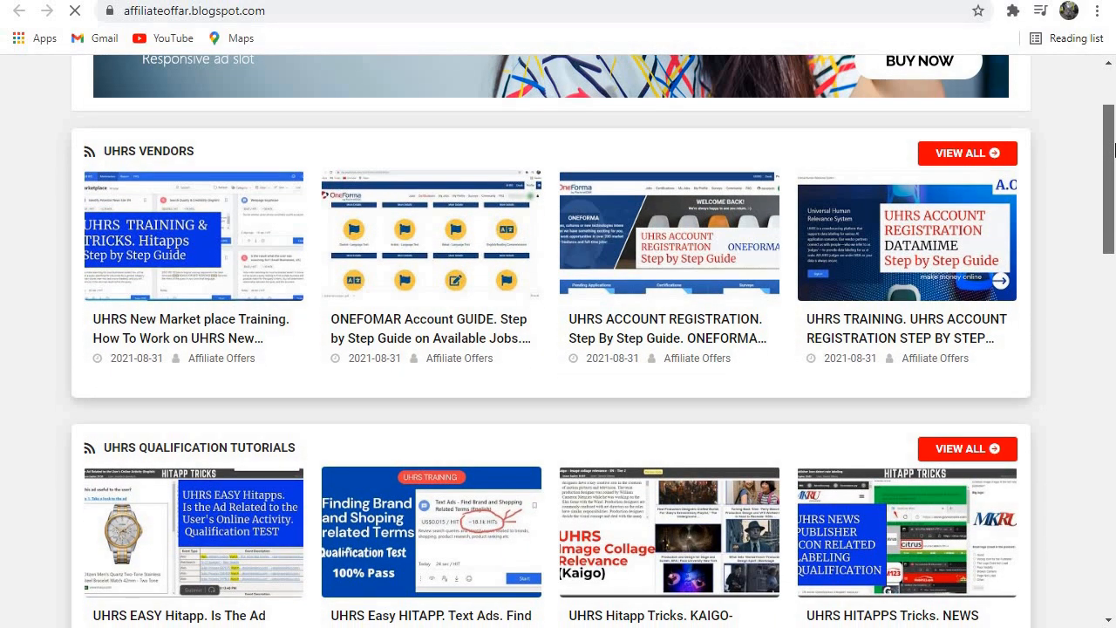
{"action": "scroll", "scroll_direction": "down", "scroll_amount": 3}
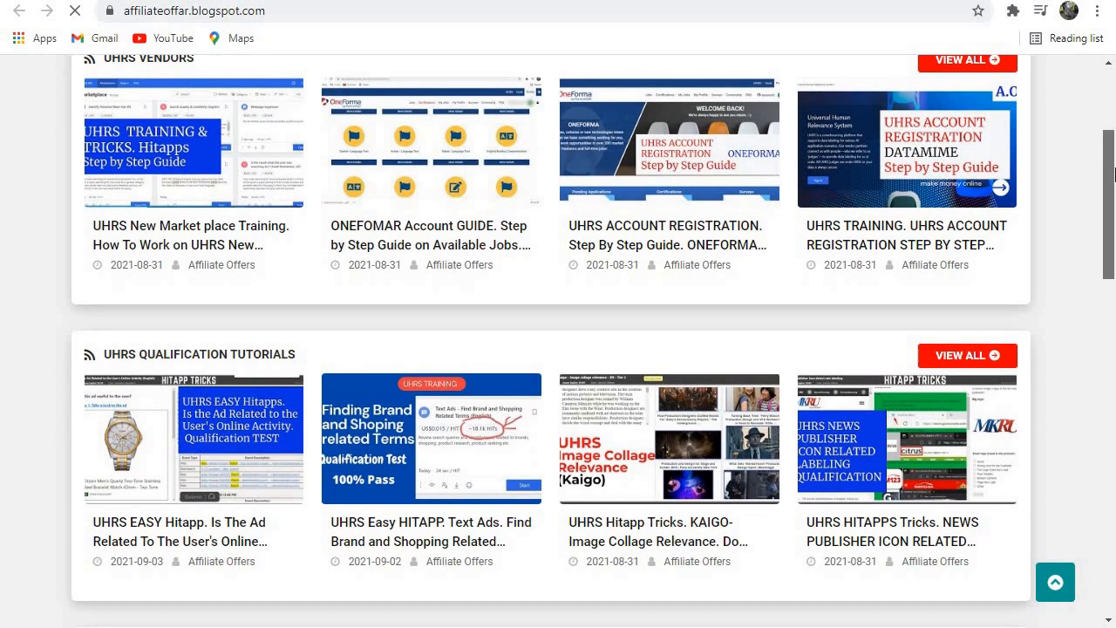
{"action": "scroll", "scroll_direction": "down", "scroll_amount": 3}
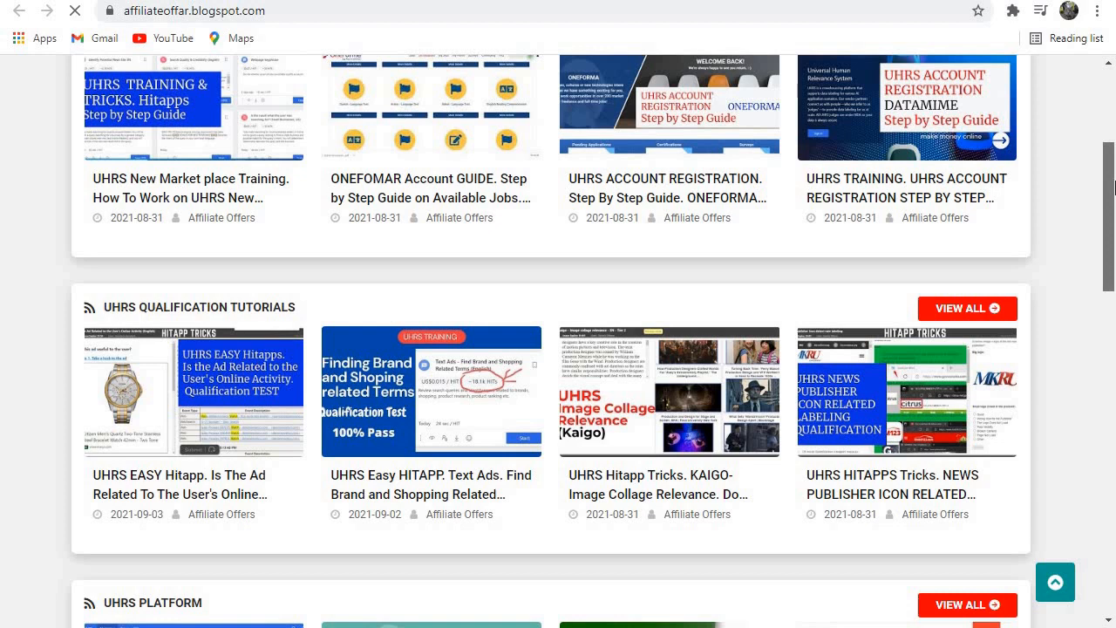
{"action": "scroll", "scroll_direction": "down", "scroll_amount": 3}
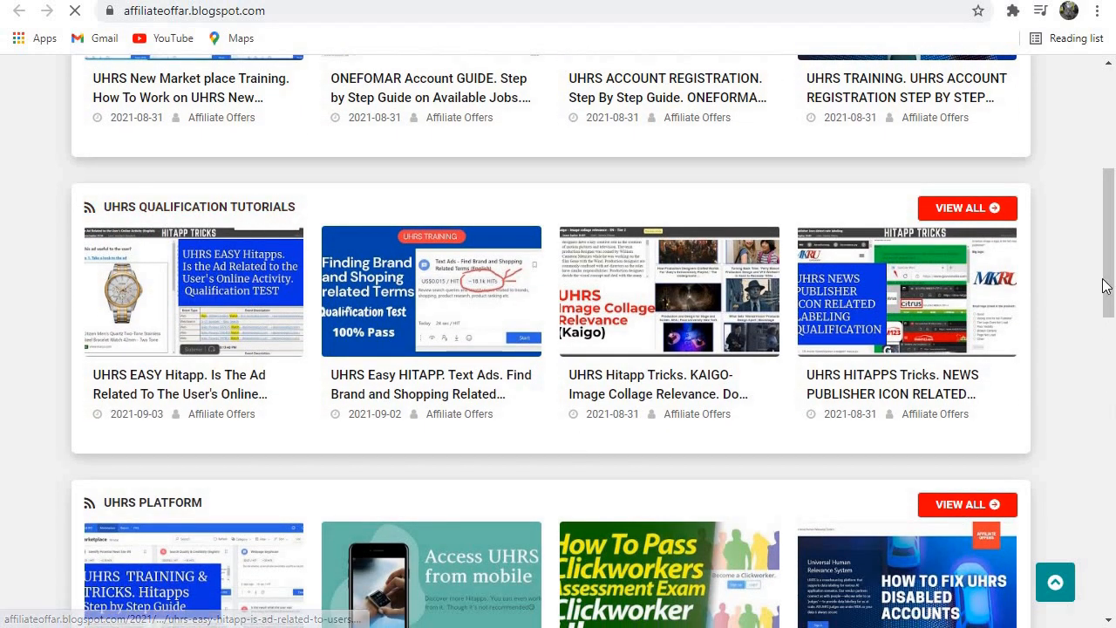
{"action": "scroll", "scroll_direction": "down", "scroll_amount": 3}
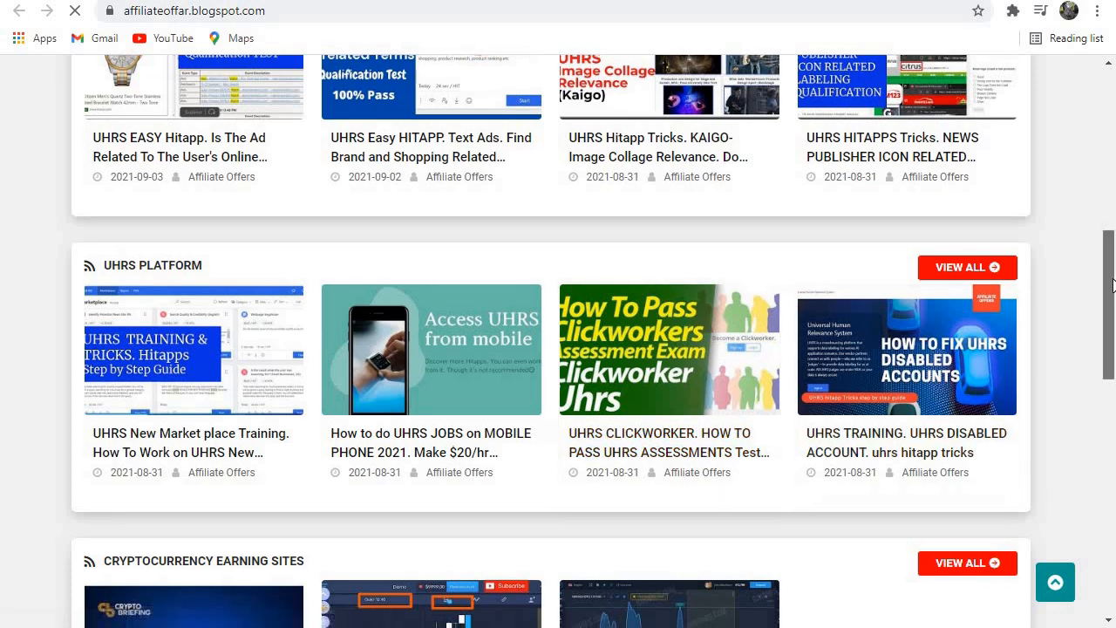
{"action": "scroll", "scroll_direction": "down", "scroll_amount": 3}
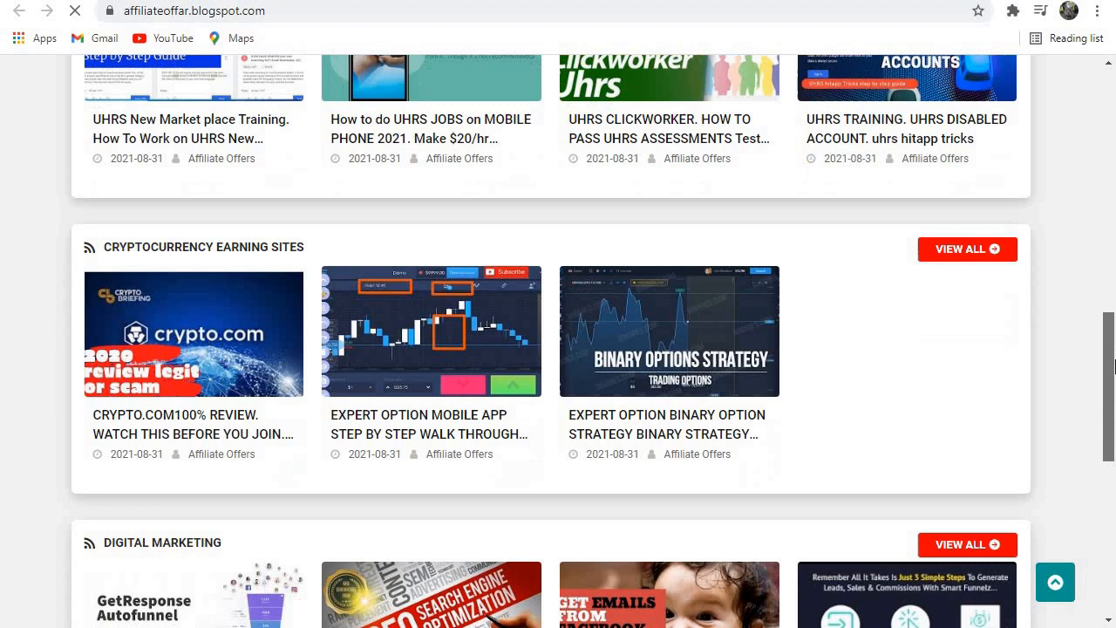
{"action": "scroll", "scroll_direction": "down", "scroll_amount": 3}
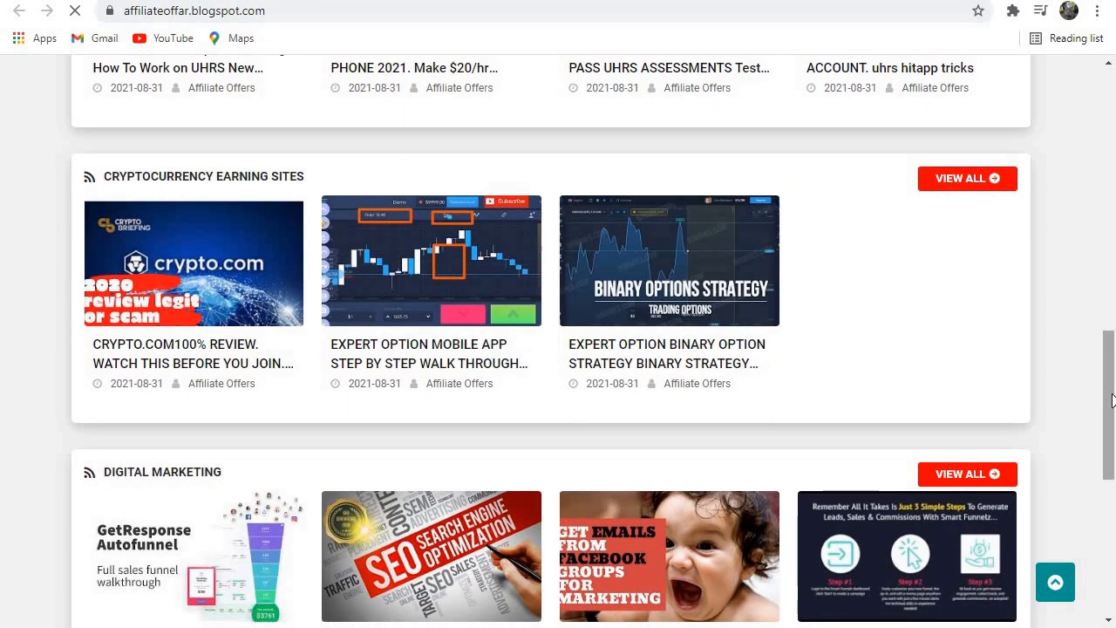
{"action": "scroll", "scroll_direction": "down", "scroll_amount": 3}
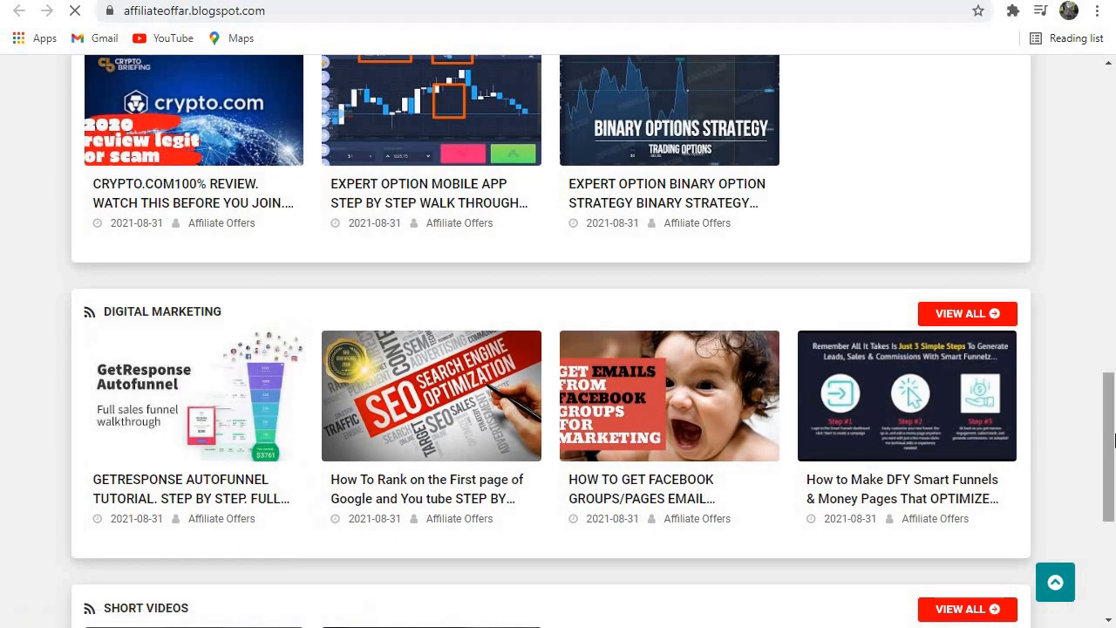
{"action": "scroll", "scroll_direction": "down", "scroll_amount": 3}
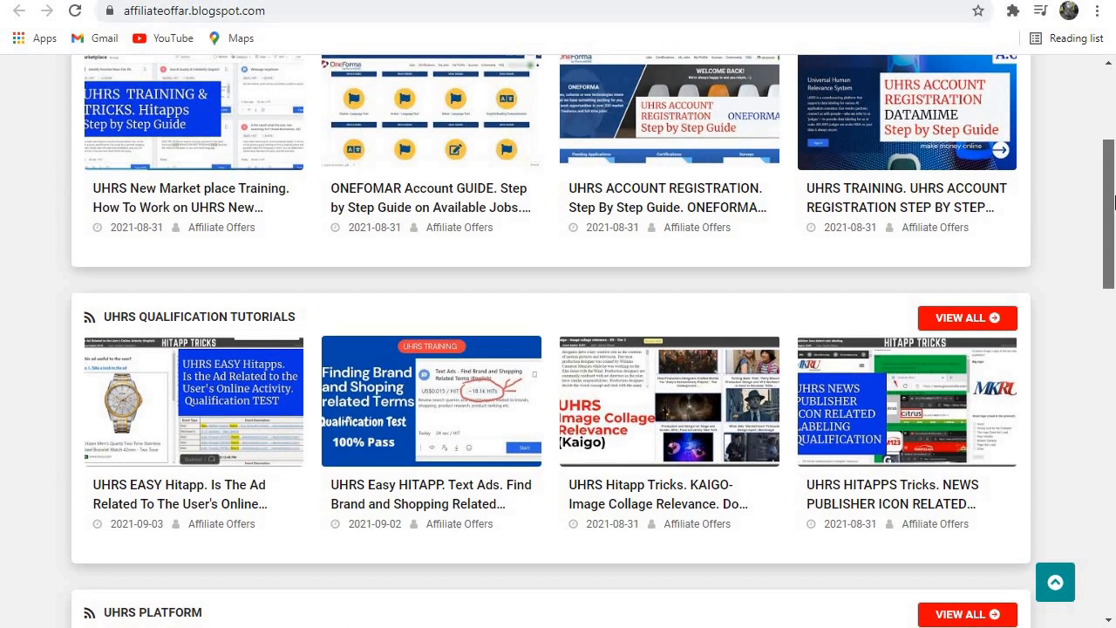
{"action": "mouse_move", "coordinate": [150, 298]}
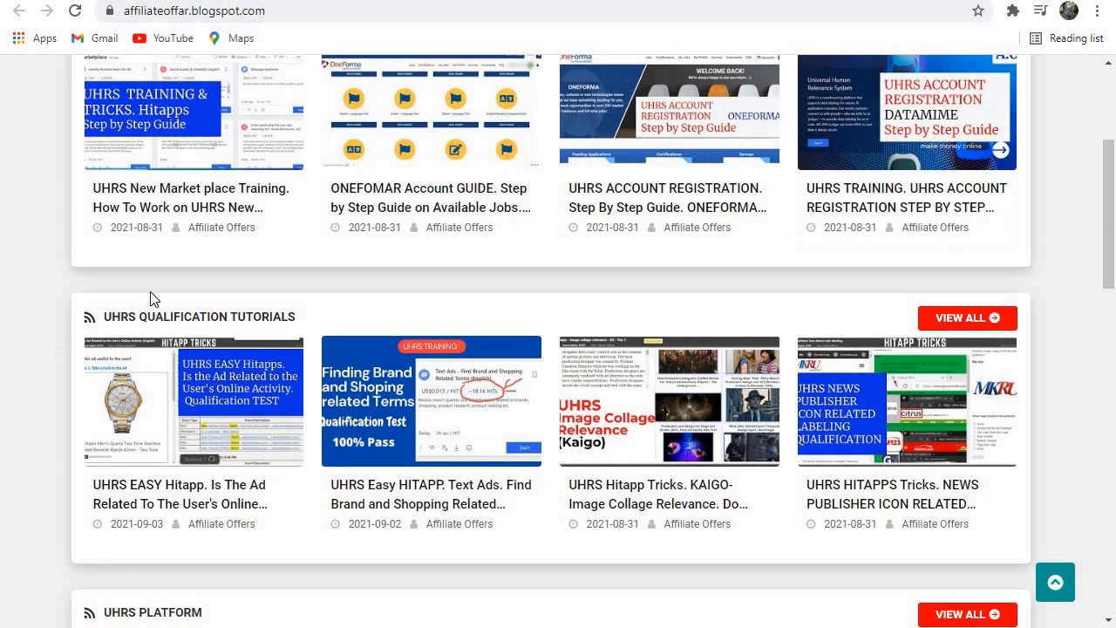
{"action": "mouse_move", "coordinate": [229, 323]}
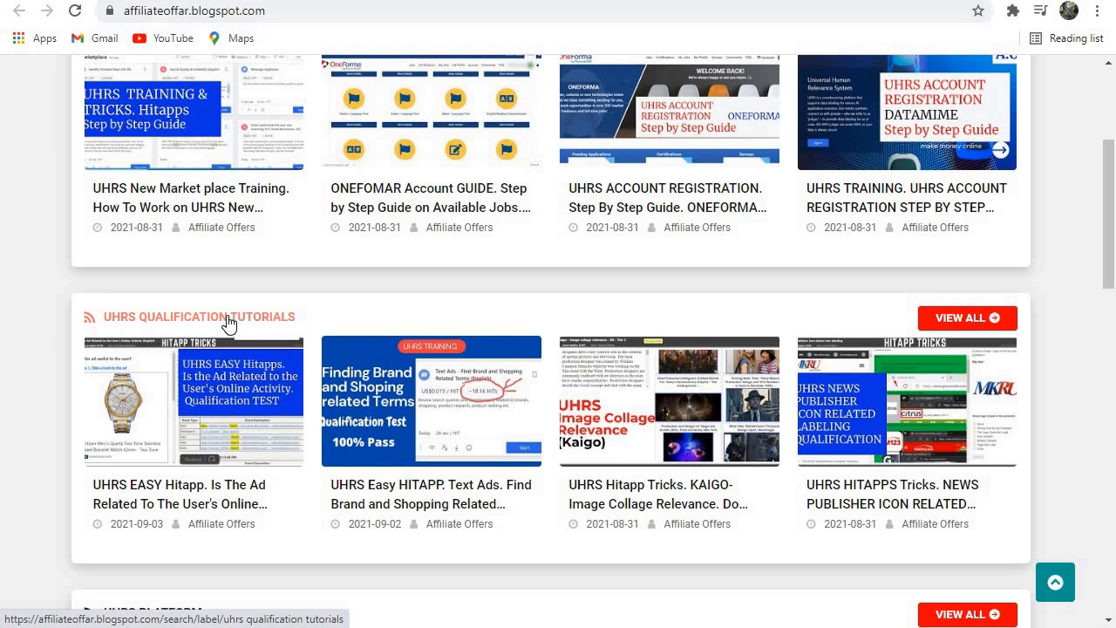
- Open the UHRS QUALIFICATION TUTORIALS label page and scroll through its posts
{"action": "left_click", "coordinate": [198, 317]}
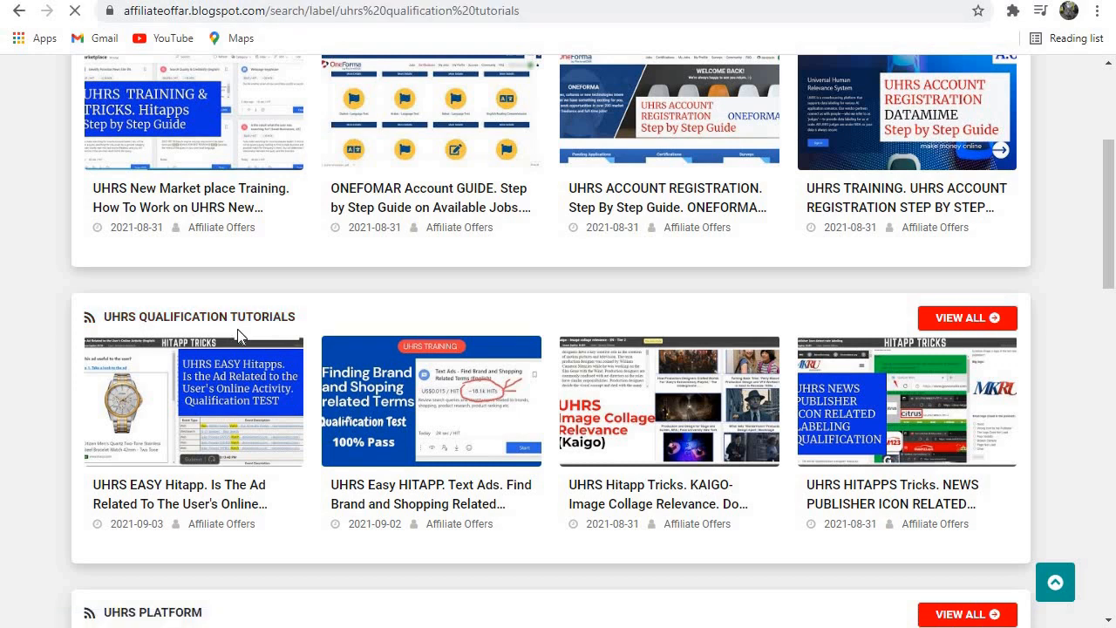
{"action": "scroll", "scroll_direction": "up", "scroll_amount": 3}
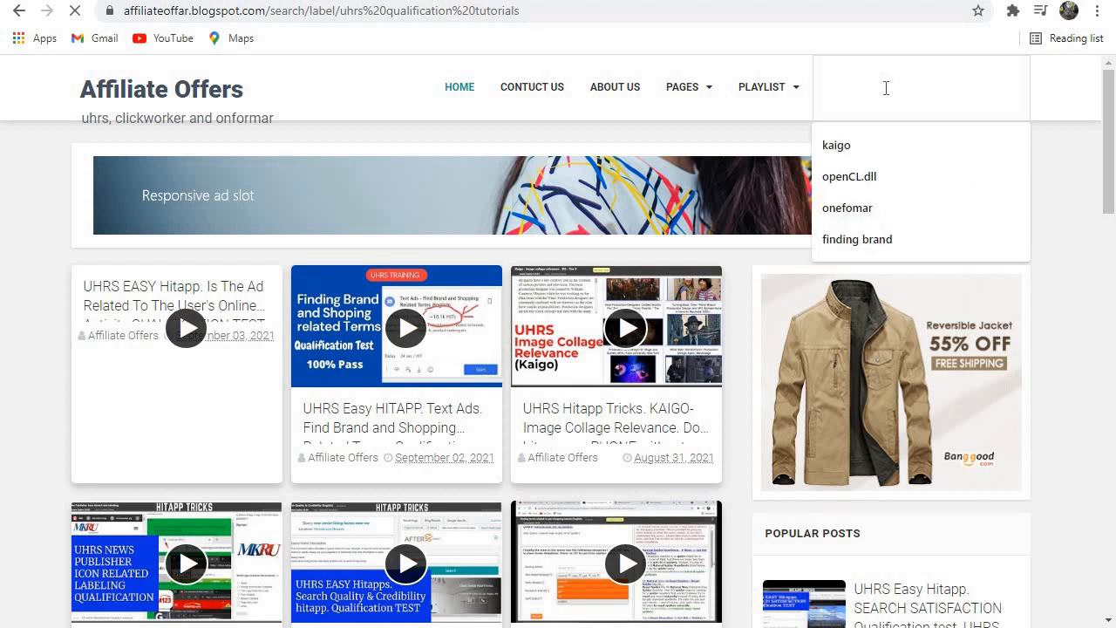
{"action": "mouse_move", "coordinate": [860, 213]}
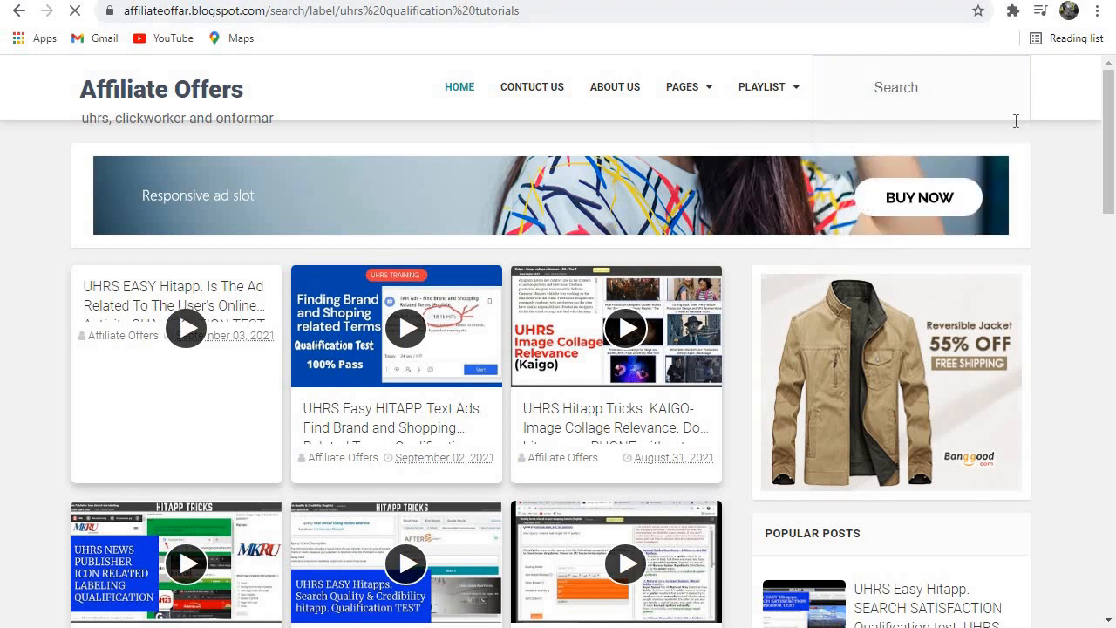
{"action": "scroll", "scroll_direction": "down", "scroll_amount": 3}
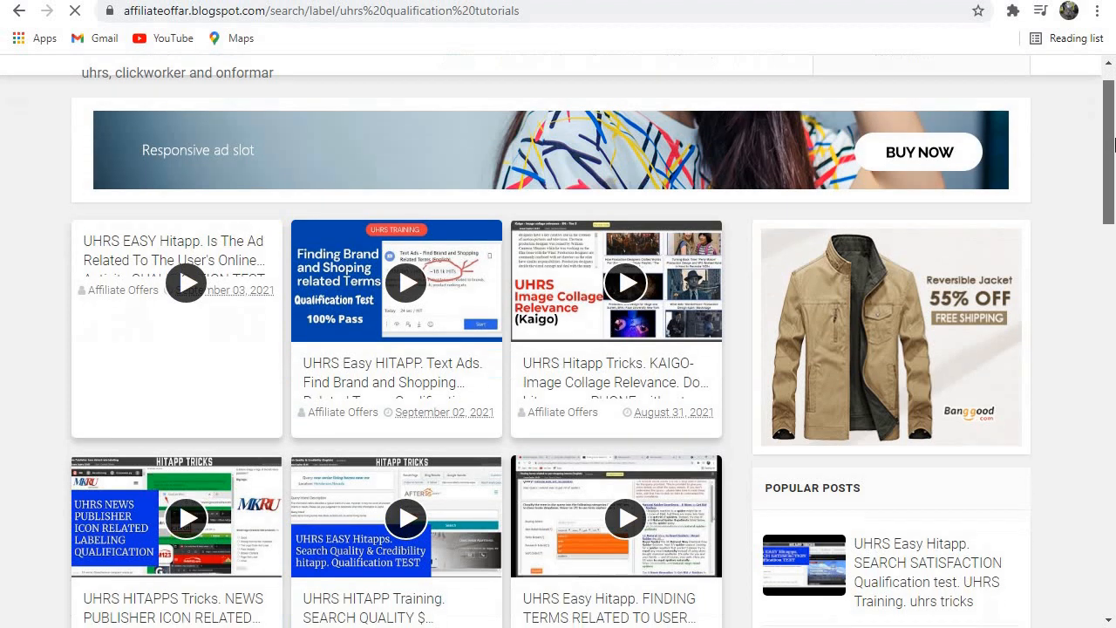
{"action": "scroll", "scroll_direction": "down", "scroll_amount": 3}
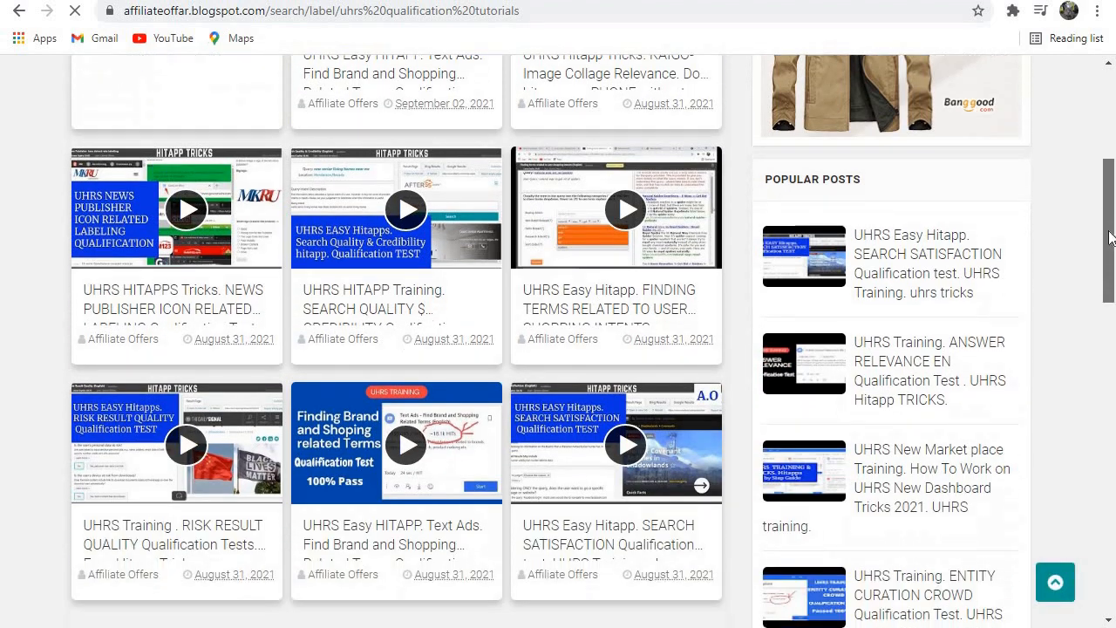
{"action": "scroll", "scroll_direction": "down", "scroll_amount": 3}
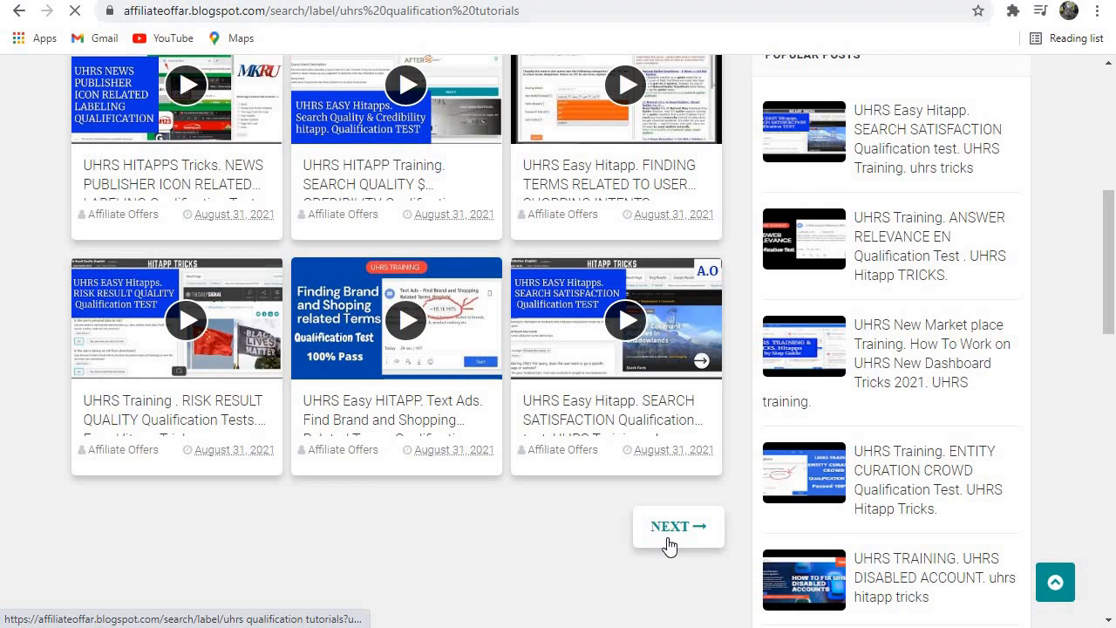
- Go to the next page of tutorials and open the ENTITY CURATION CROWD post
{"action": "left_click", "coordinate": [678, 526]}
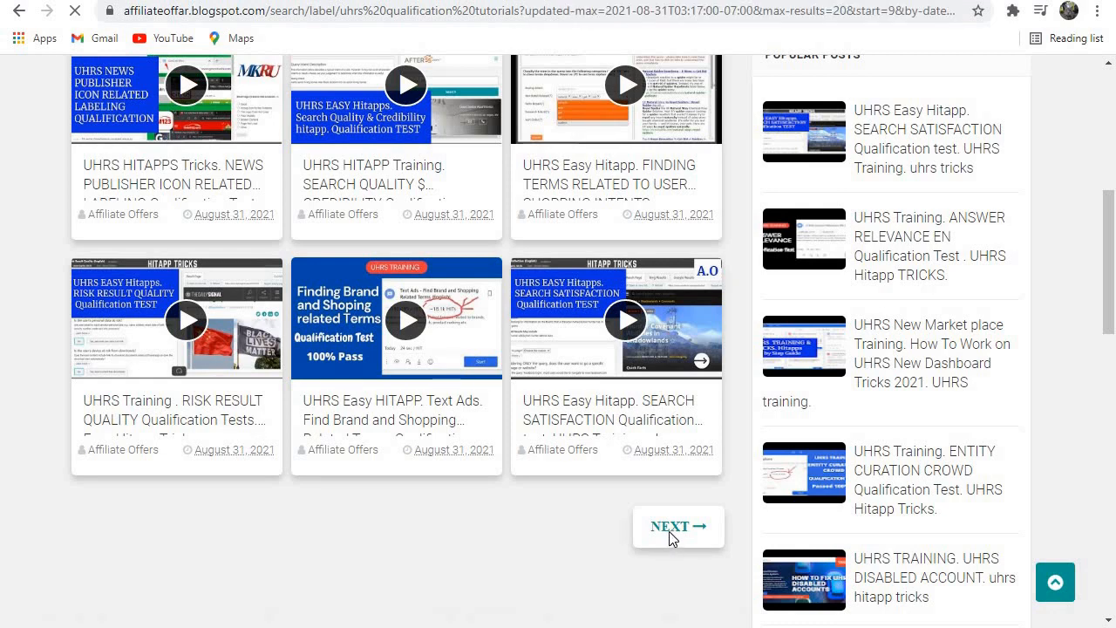
{"action": "left_click", "coordinate": [678, 525]}
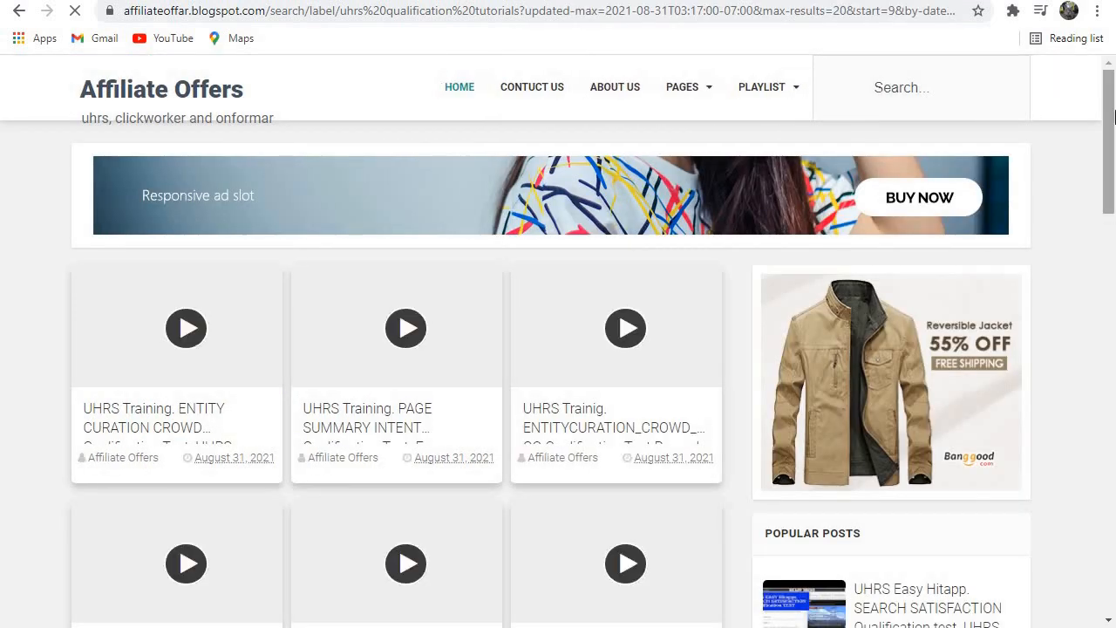
{"action": "scroll", "scroll_direction": "down", "scroll_amount": 3}
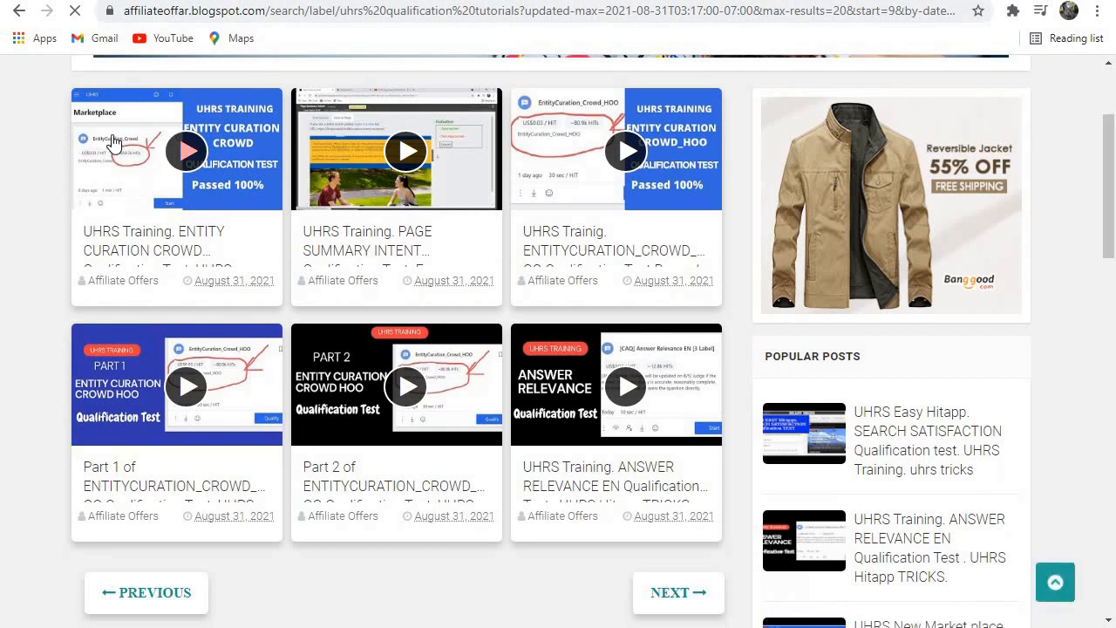
{"action": "mouse_move", "coordinate": [160, 278]}
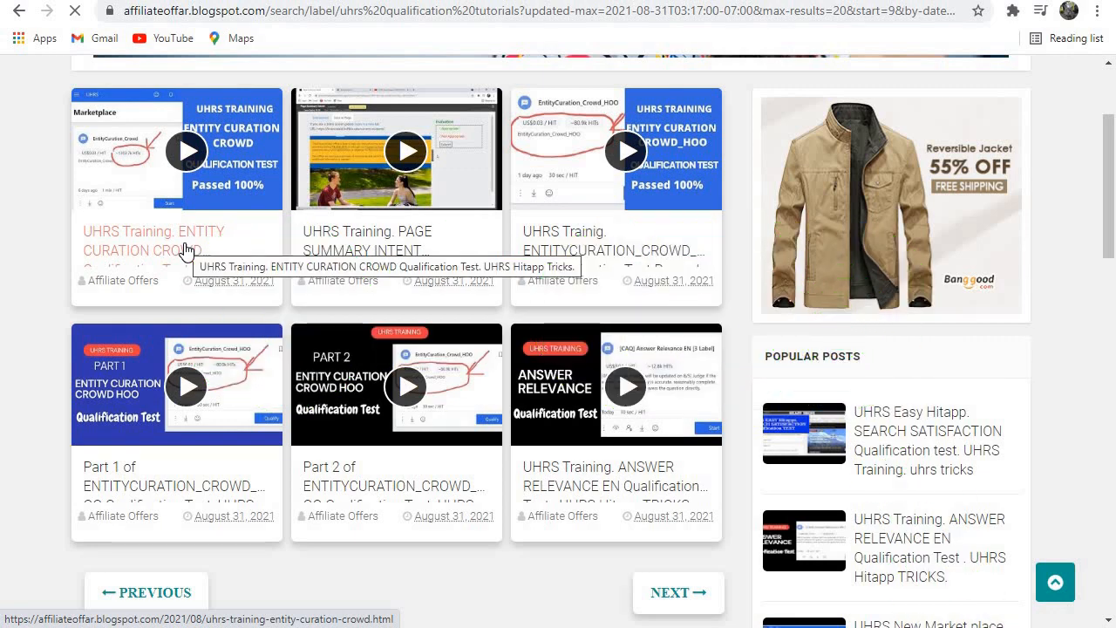
{"action": "mouse_move", "coordinate": [605, 192]}
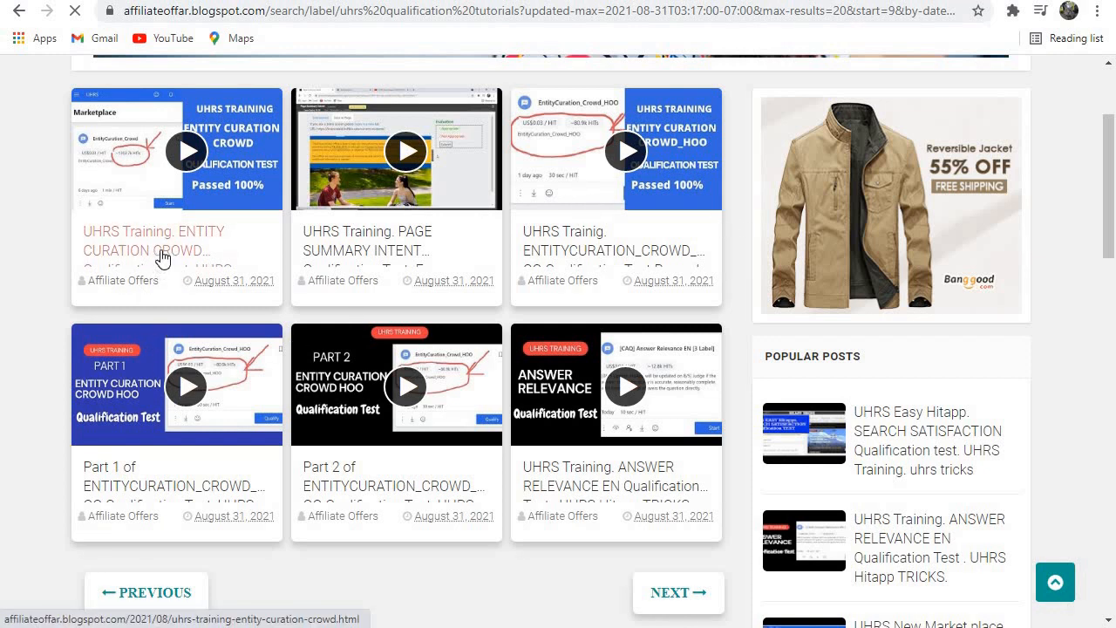
{"action": "left_click", "coordinate": [157, 241]}
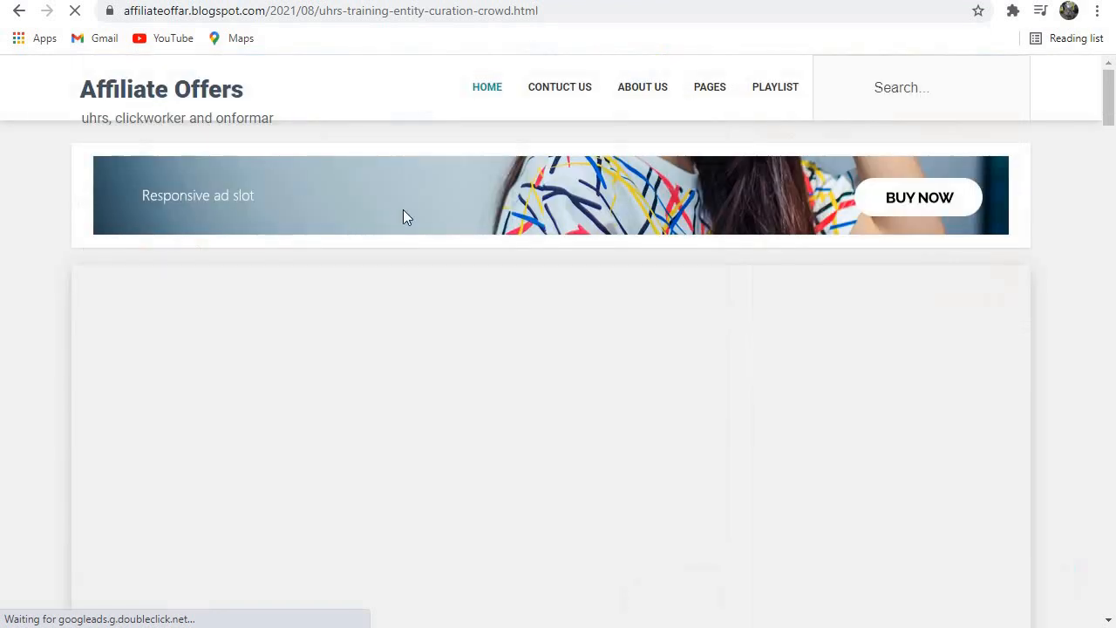
- Scroll through the Entity Curation Crowd post and start its embedded tutorial video
{"action": "scroll", "scroll_direction": "down", "scroll_amount": 3}
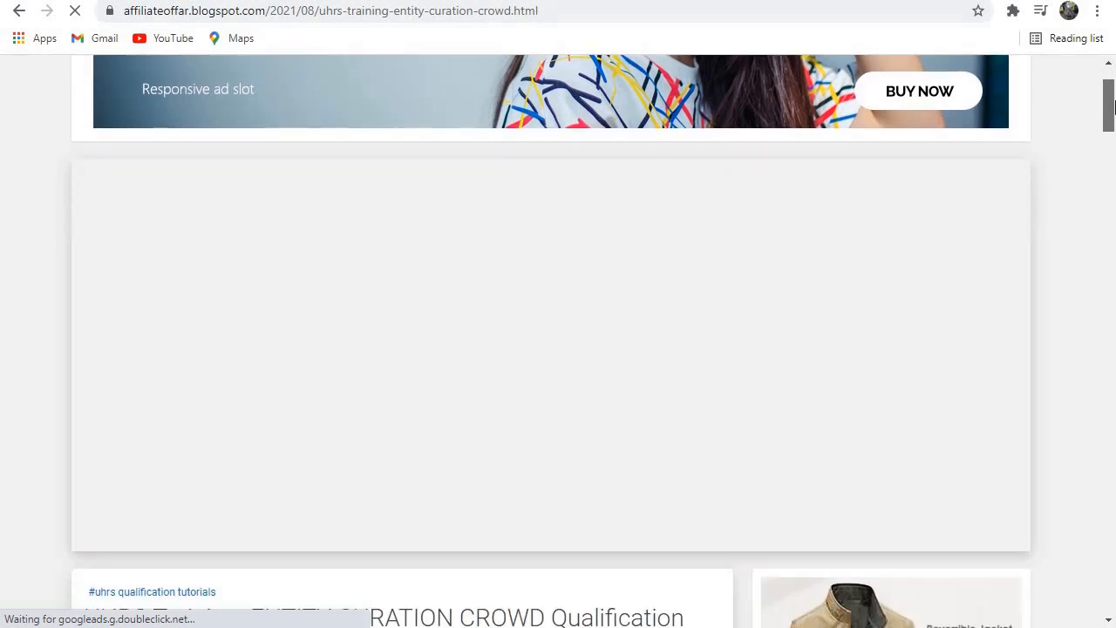
{"action": "scroll", "scroll_direction": "down", "scroll_amount": 3}
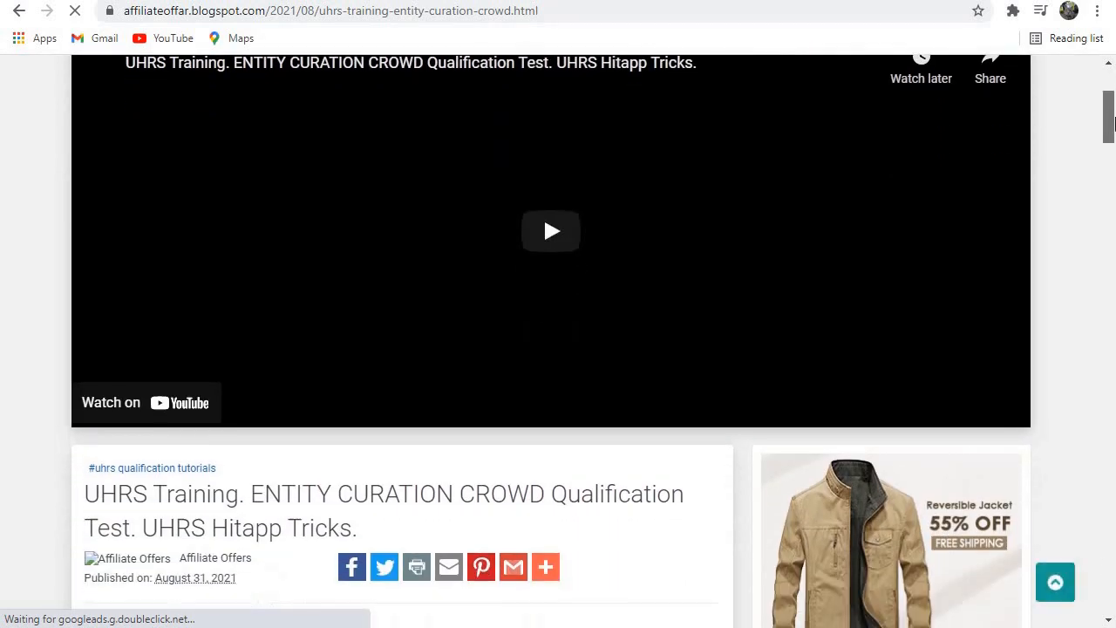
{"action": "scroll", "scroll_direction": "up", "scroll_amount": 3}
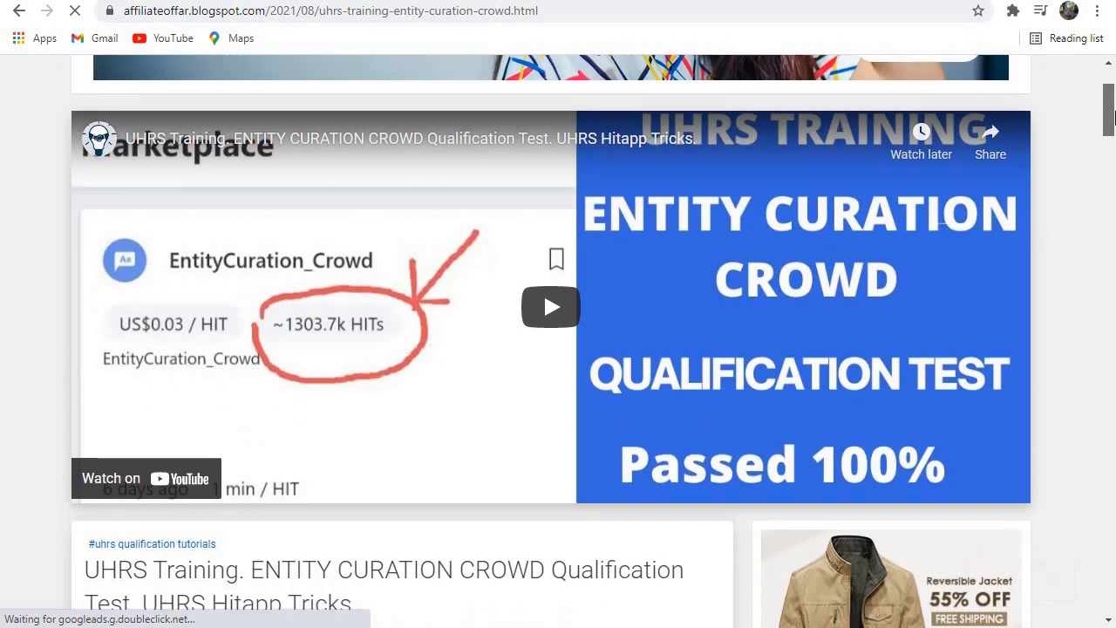
{"action": "scroll", "scroll_direction": "down", "scroll_amount": 3}
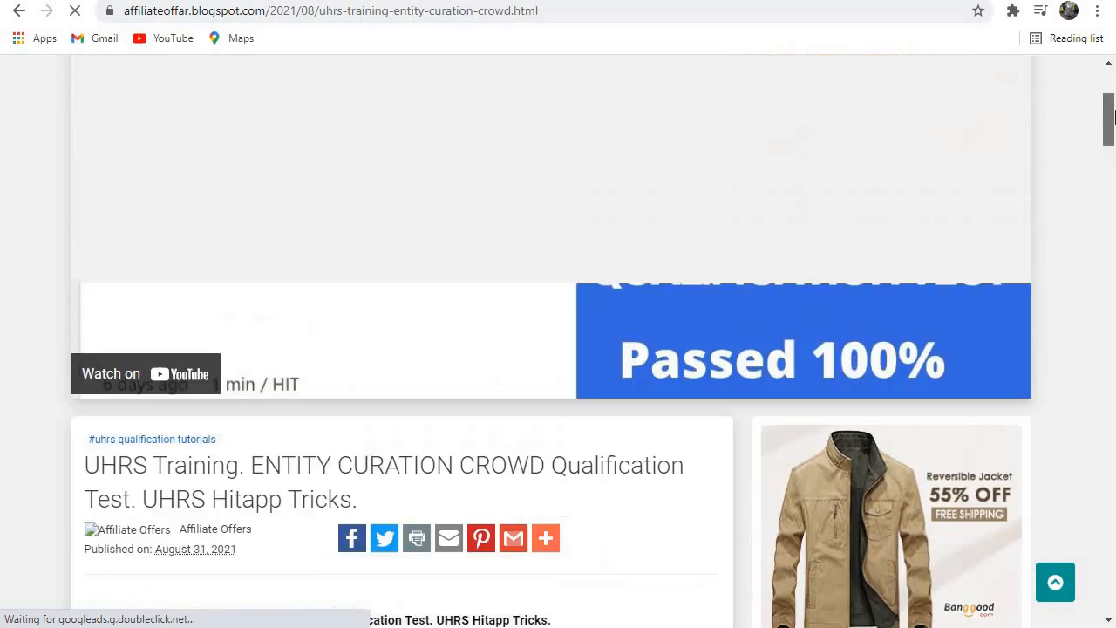
{"action": "scroll", "scroll_direction": "up", "scroll_amount": 3}
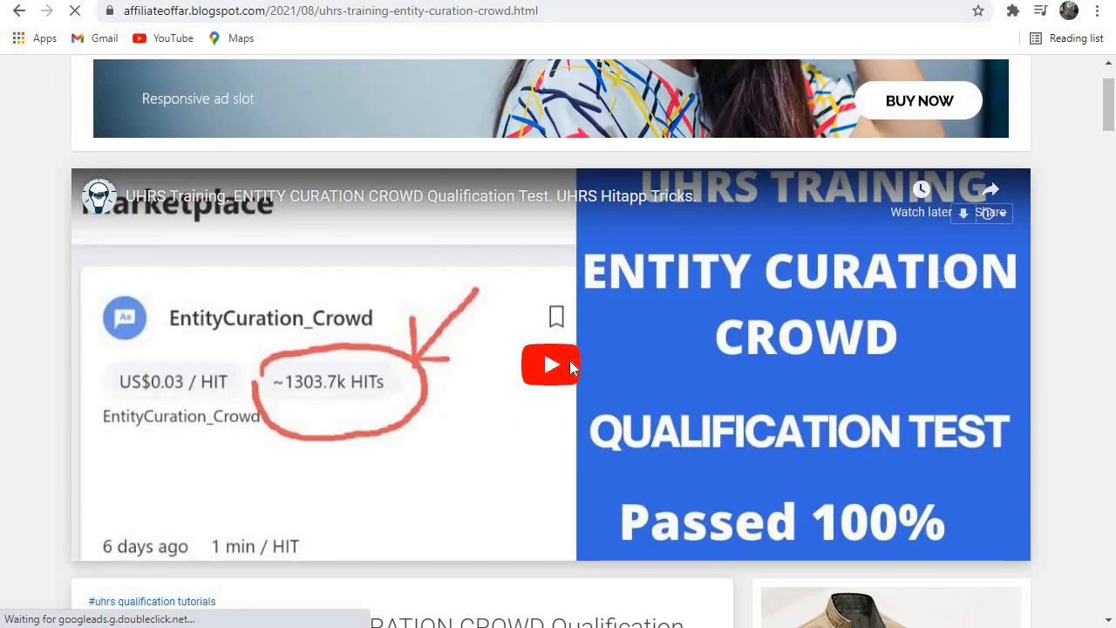
{"action": "left_click", "coordinate": [551, 364]}
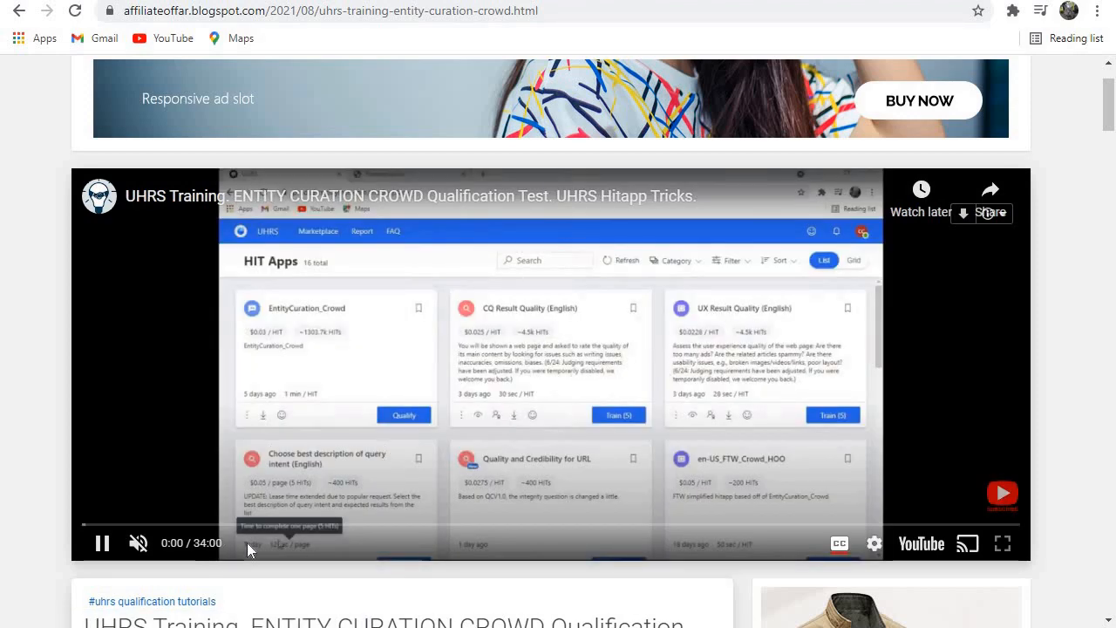
{"action": "scroll", "scroll_direction": "down", "scroll_amount": 3}
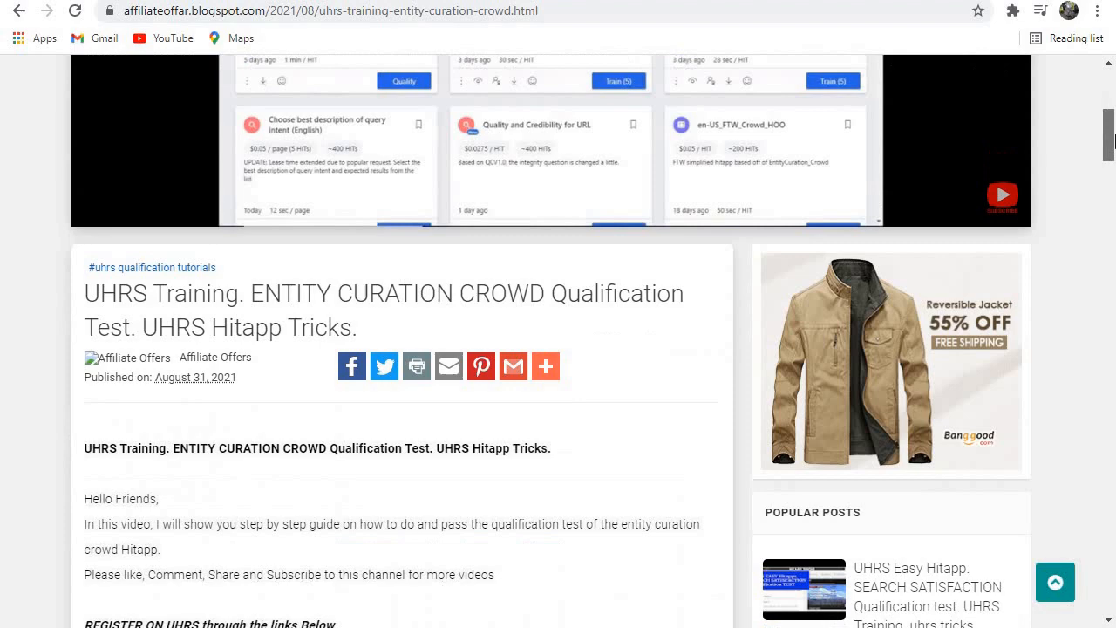
{"action": "scroll", "scroll_direction": "down", "scroll_amount": 3}
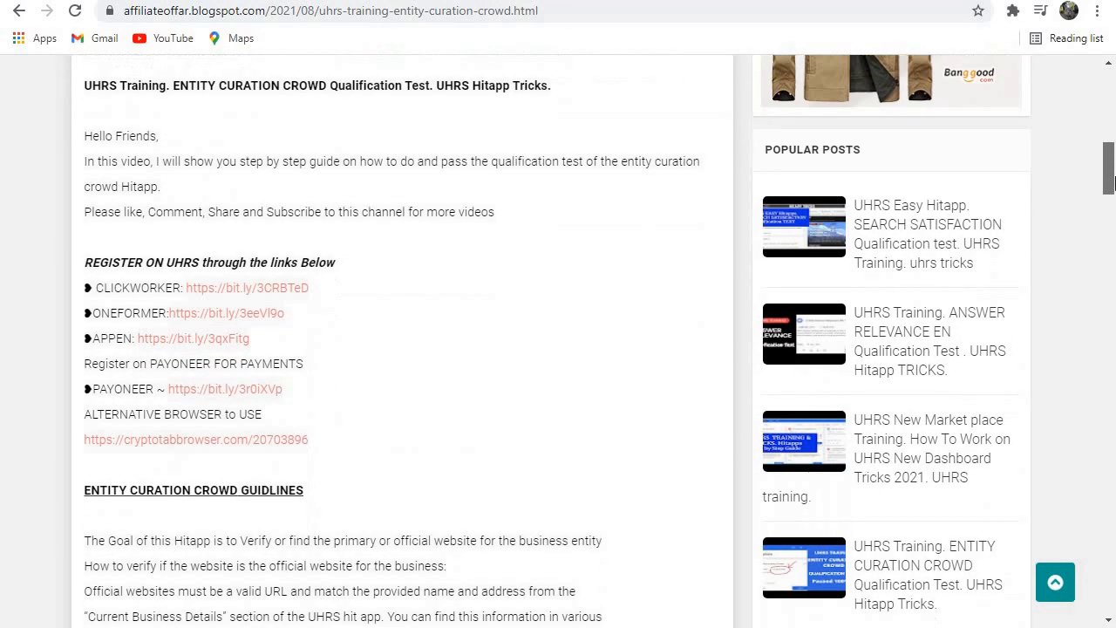
{"action": "scroll", "scroll_direction": "down", "scroll_amount": 3}
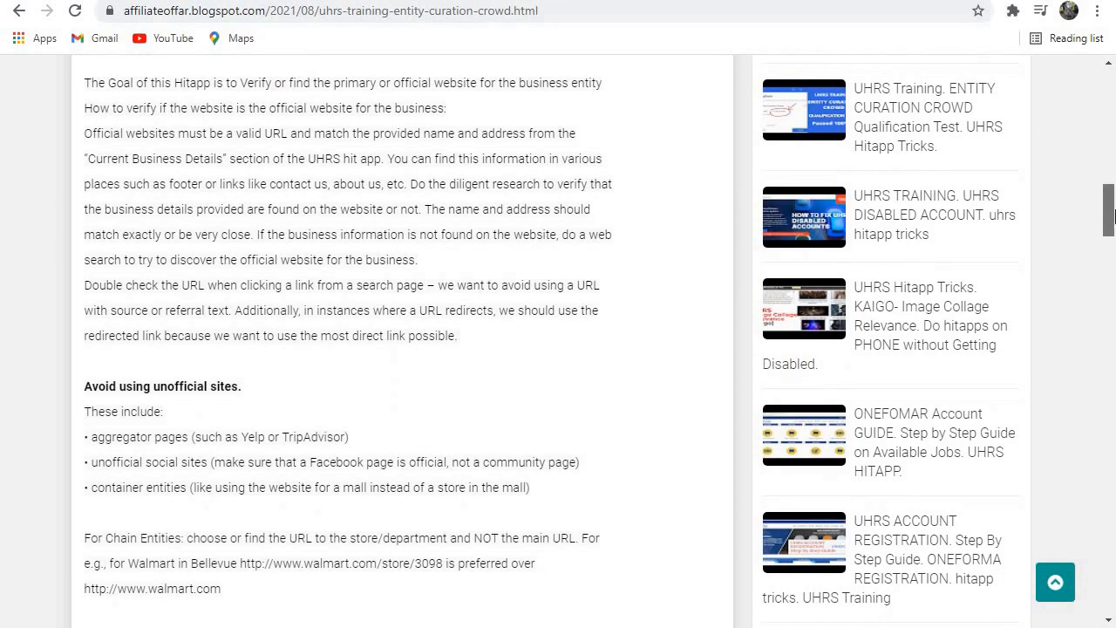
{"action": "scroll", "scroll_direction": "down", "scroll_amount": 3}
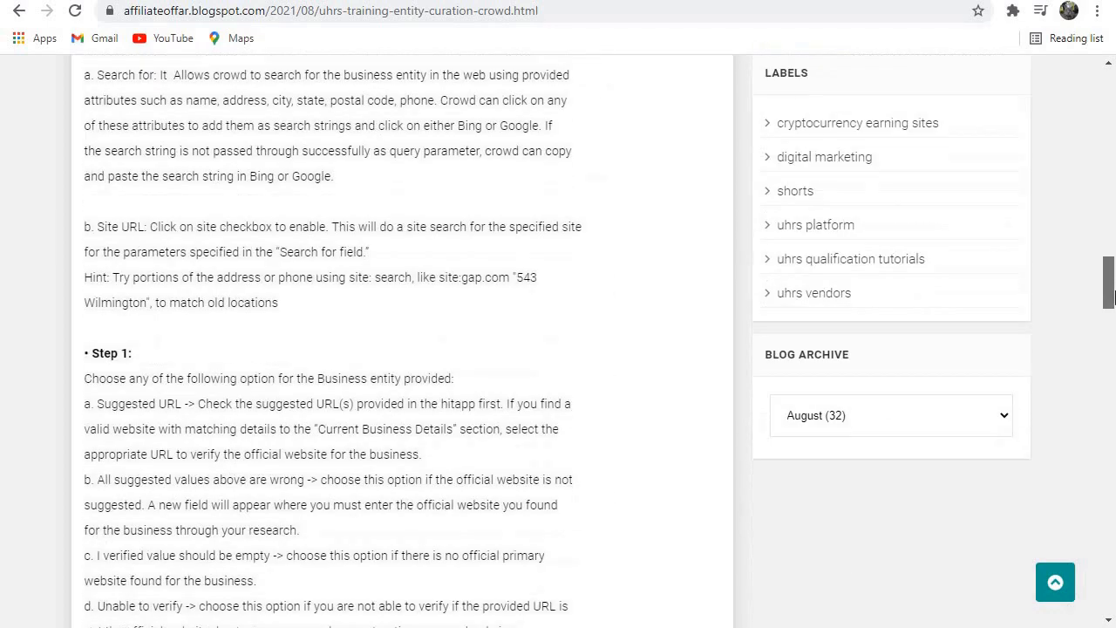
{"action": "scroll", "scroll_direction": "down", "scroll_amount": 3}
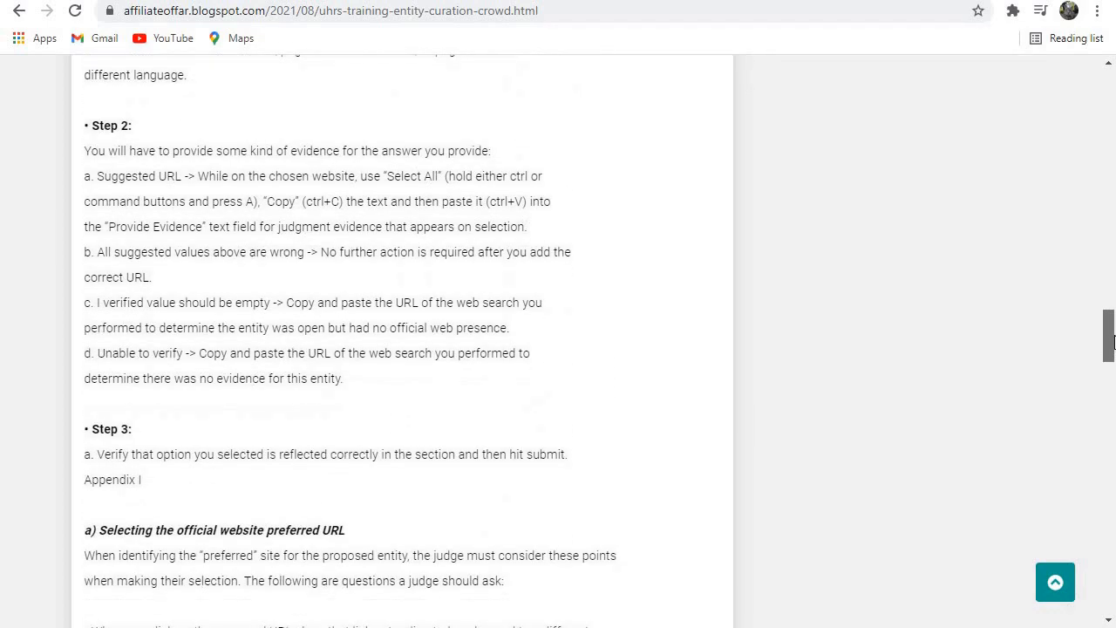
{"action": "scroll", "scroll_direction": "down", "scroll_amount": 3}
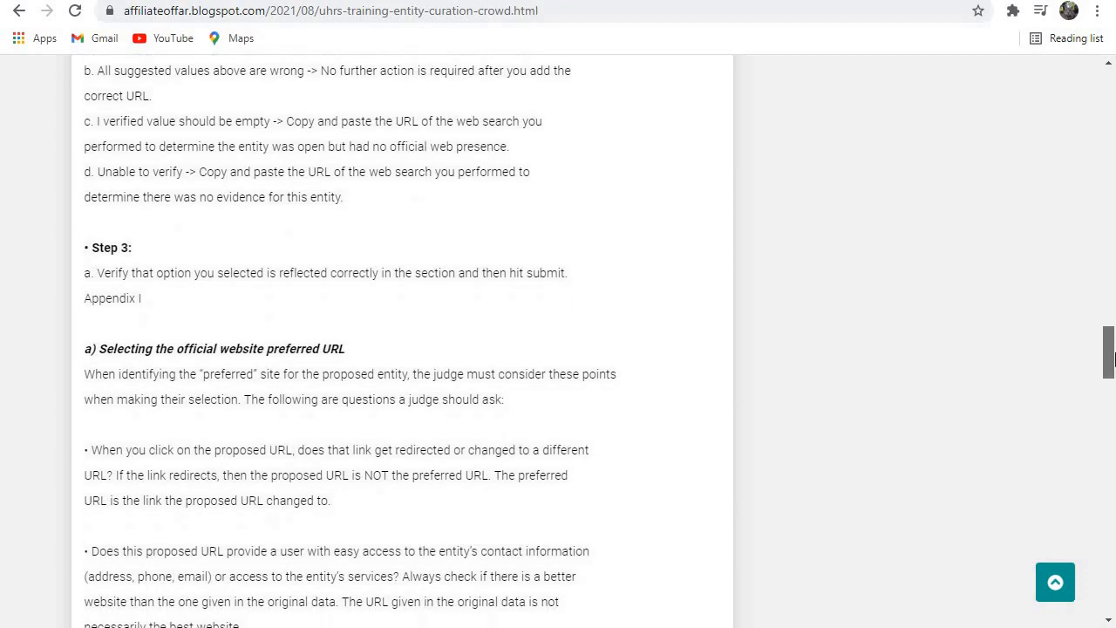
{"action": "scroll", "scroll_direction": "down", "scroll_amount": 3}
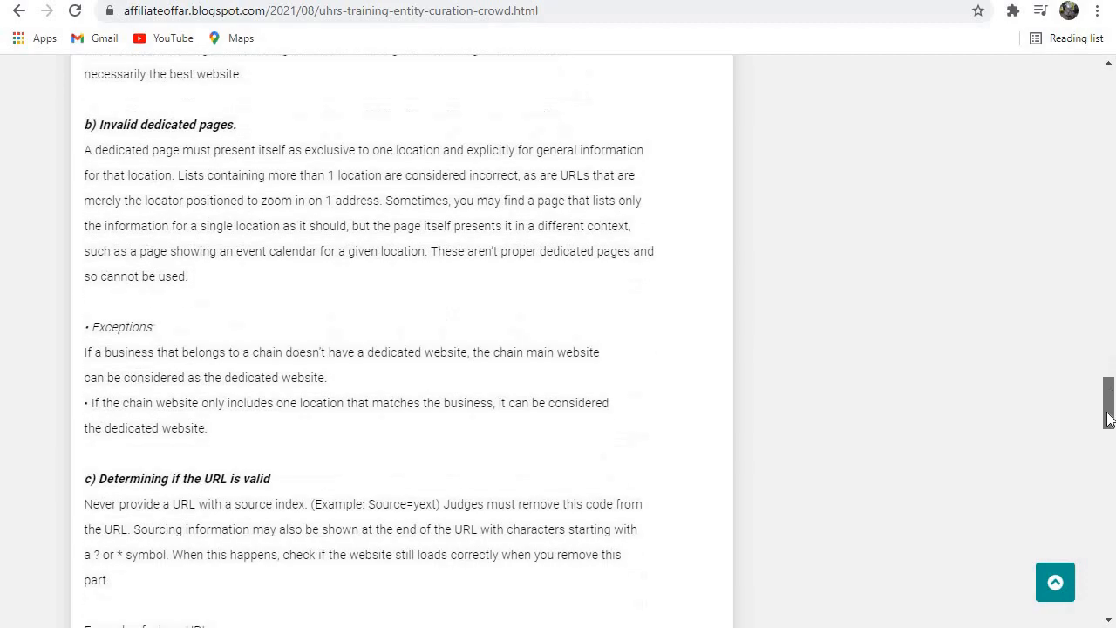
{"action": "scroll", "scroll_direction": "down", "scroll_amount": 3}
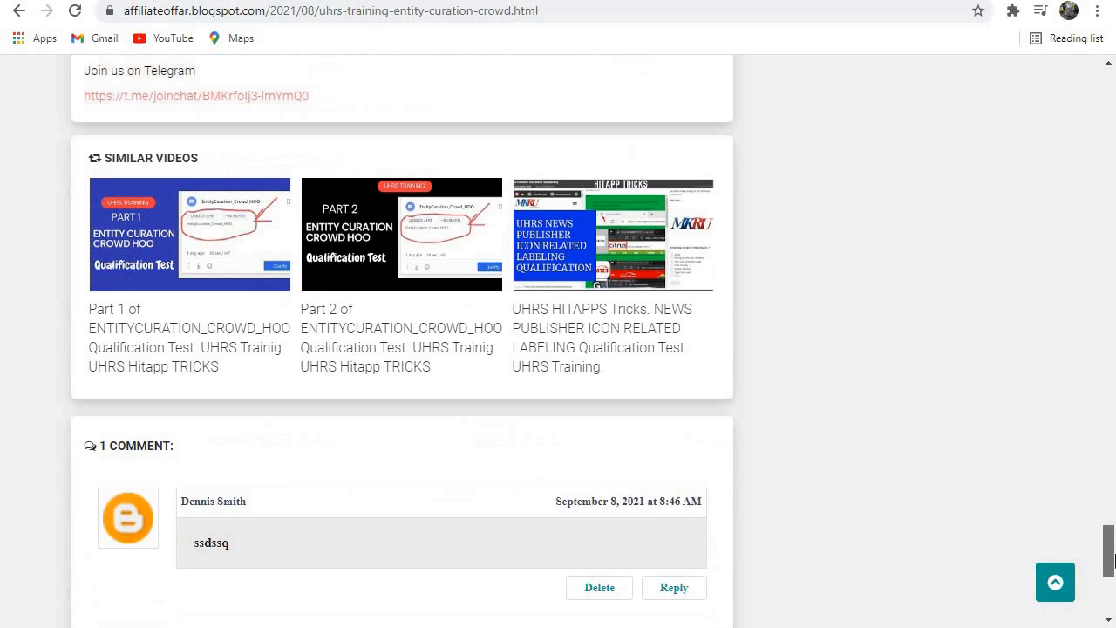
{"action": "scroll", "scroll_direction": "down", "scroll_amount": 3}
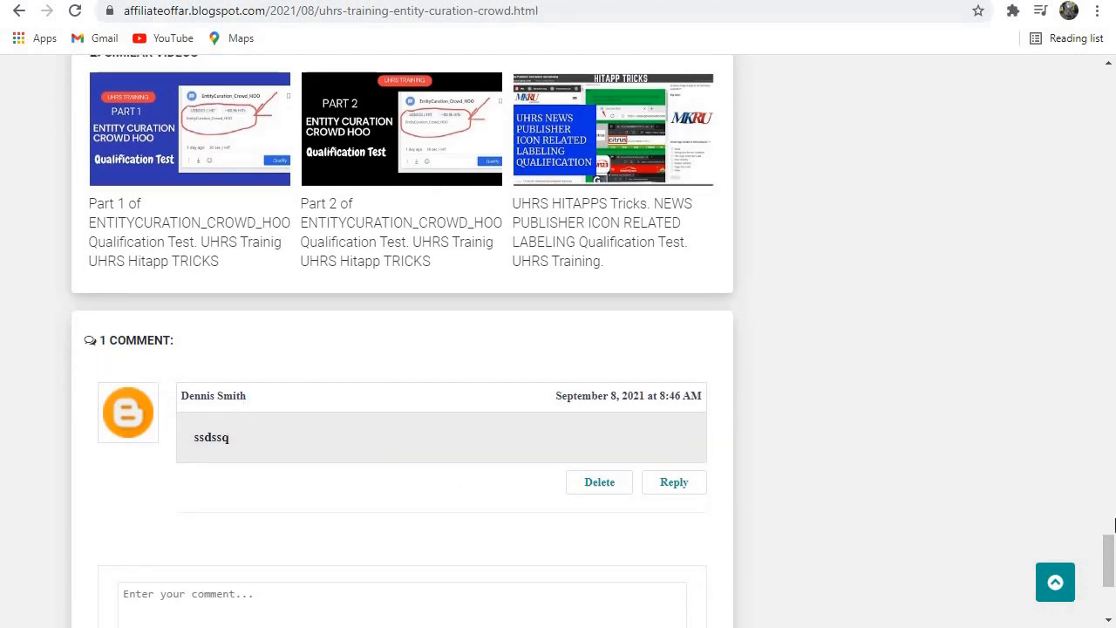
{"action": "scroll", "scroll_direction": "down", "scroll_amount": 3}
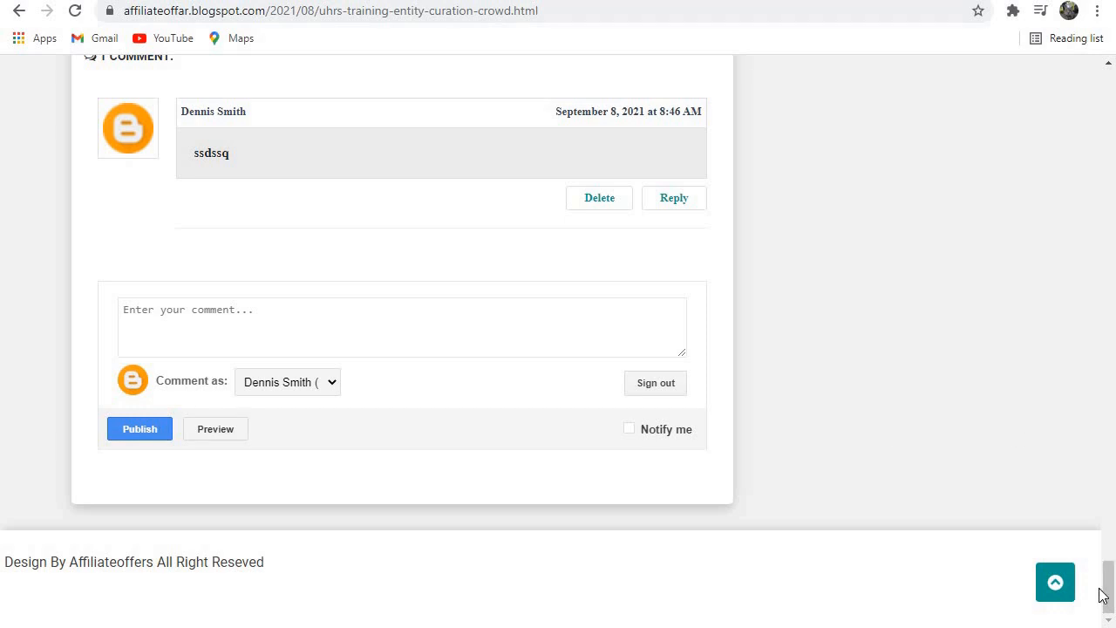
{"action": "scroll", "scroll_direction": "up", "scroll_amount": 3}
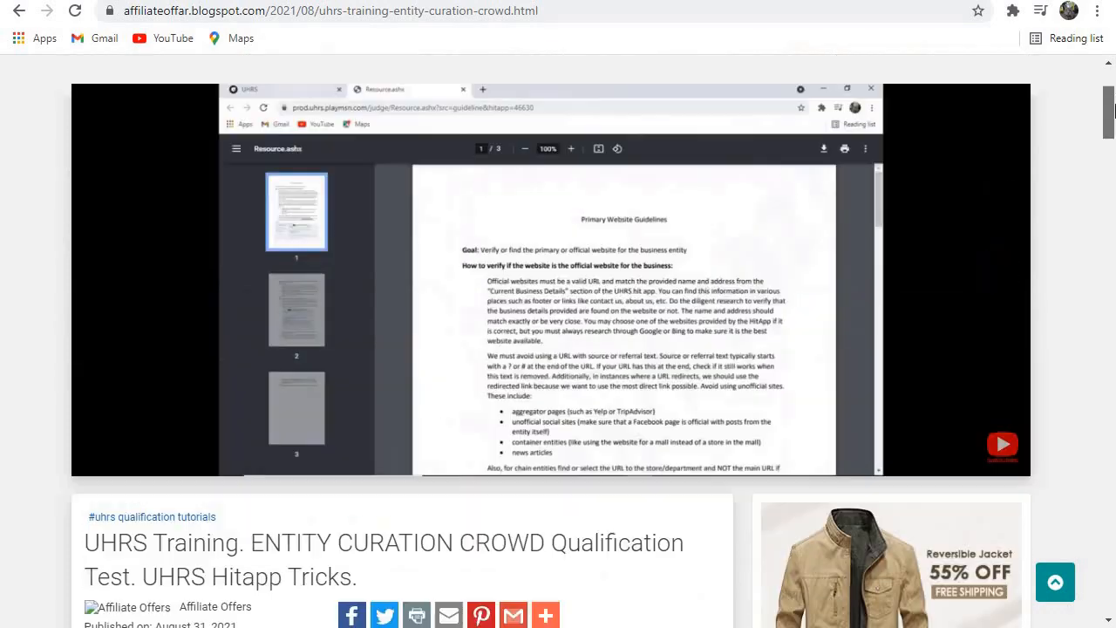
- Return from the Entity Curation Crowd post to the homepage via the HOME menu
{"action": "scroll", "scroll_direction": "down", "scroll_amount": 3}
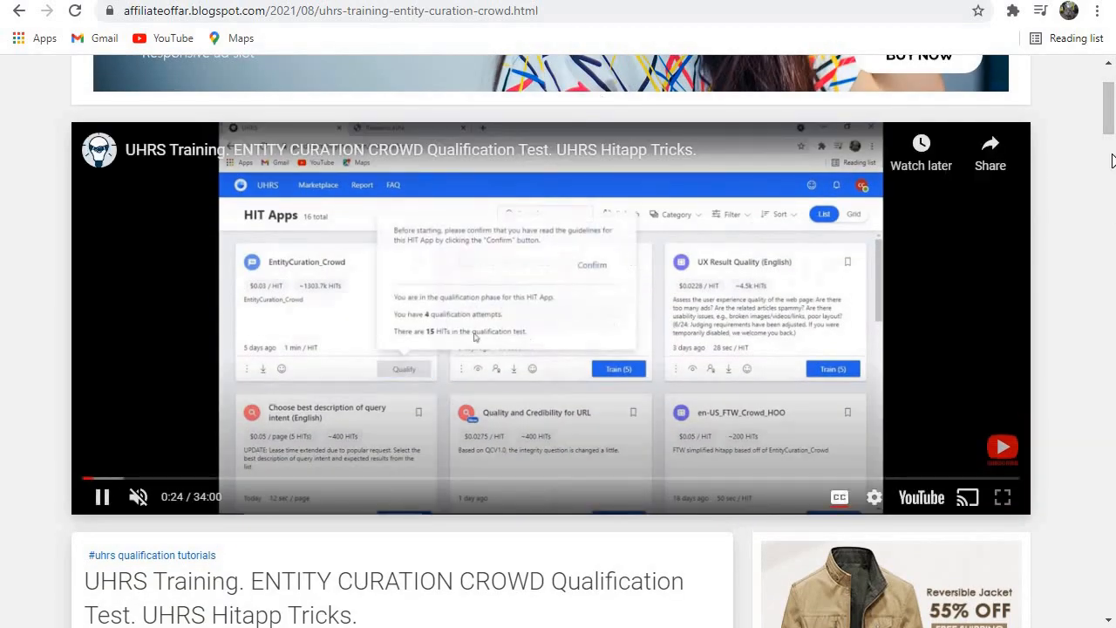
{"action": "scroll", "scroll_direction": "up", "scroll_amount": 3}
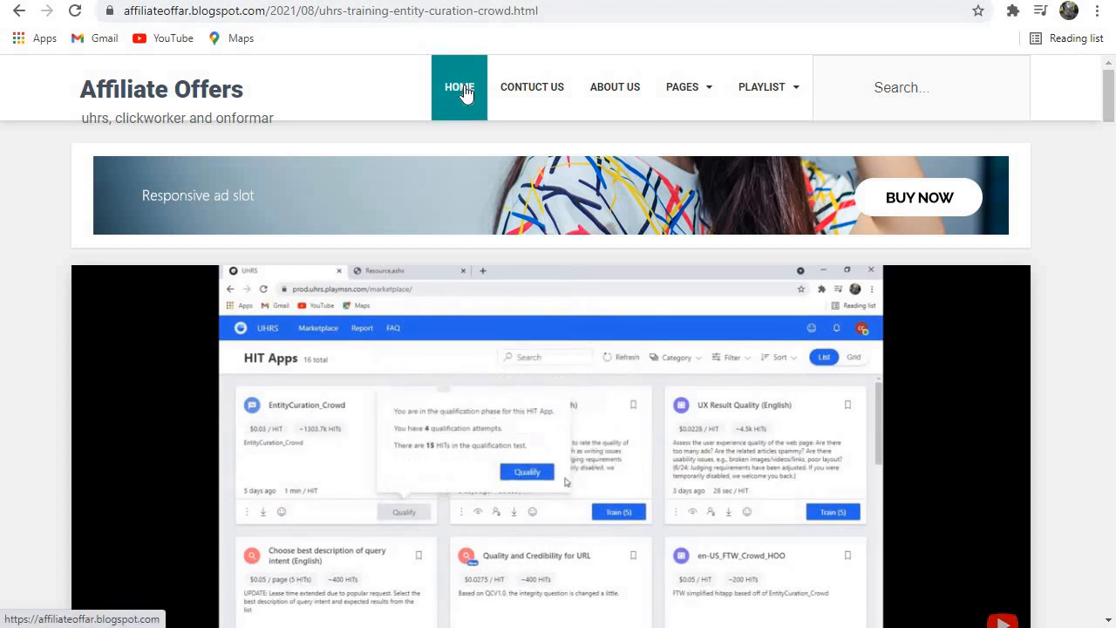
{"action": "left_click", "coordinate": [527, 471]}
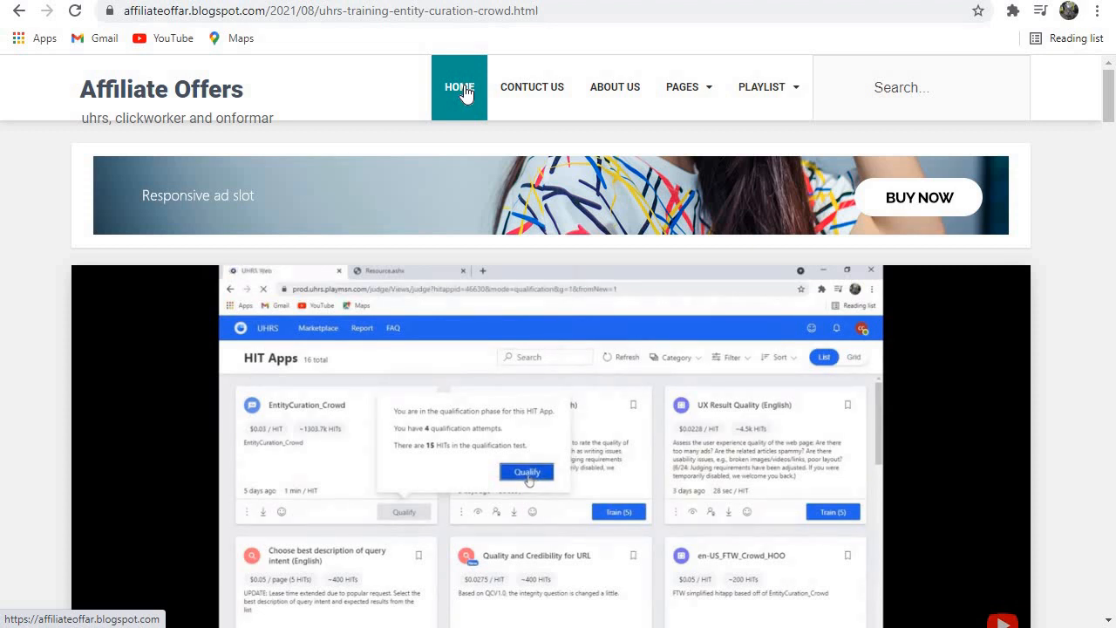
{"action": "left_click", "coordinate": [459, 87]}
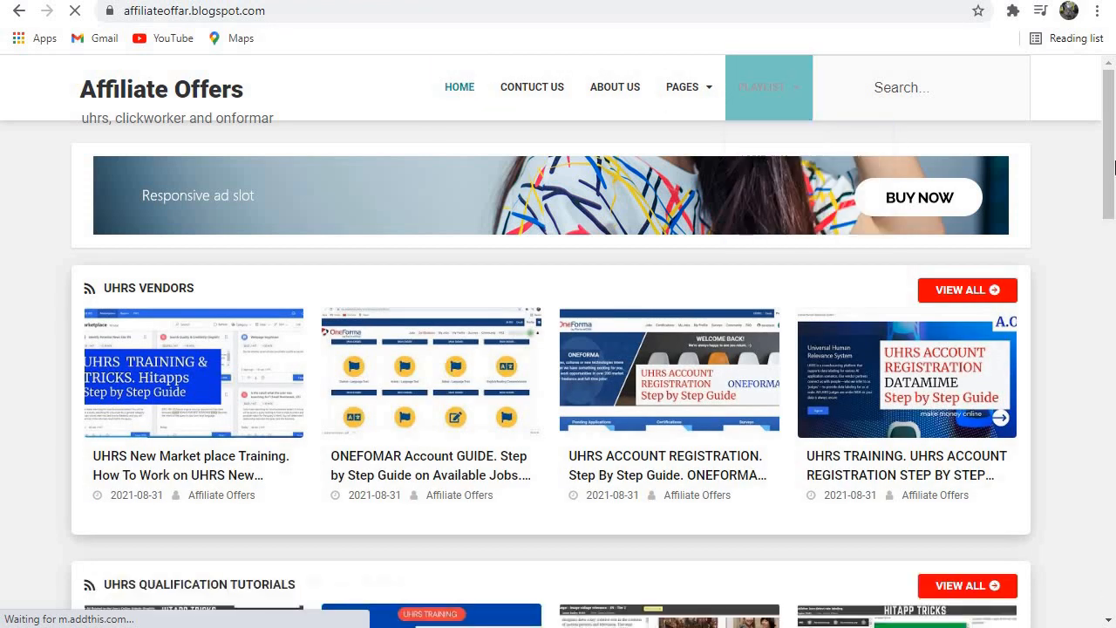
{"action": "scroll", "scroll_direction": "down", "scroll_amount": 3}
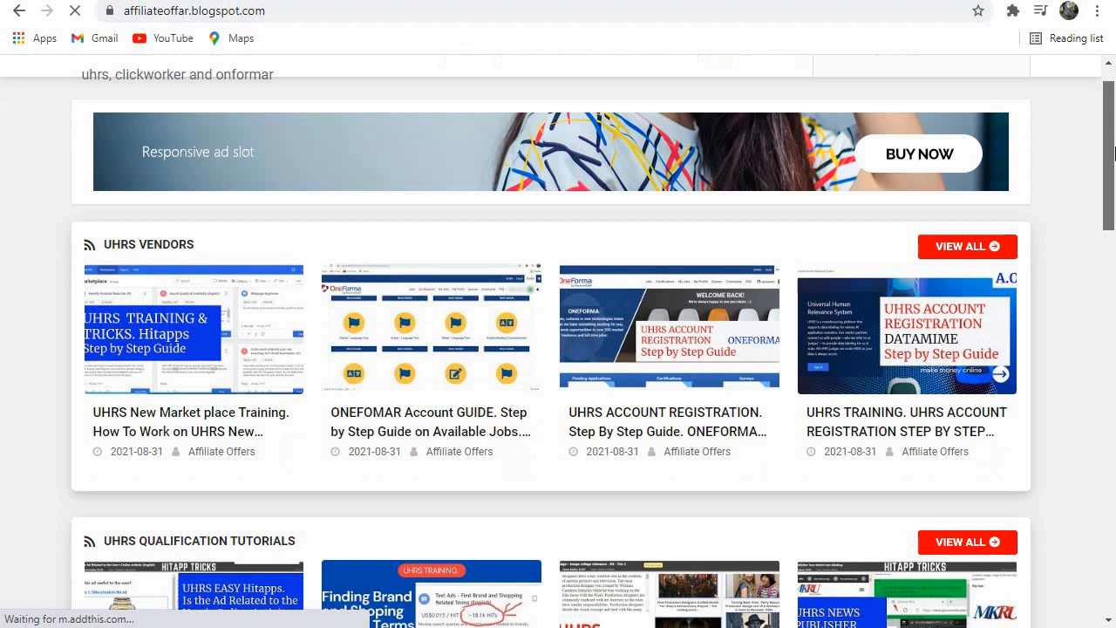
{"action": "scroll", "scroll_direction": "down", "scroll_amount": 3}
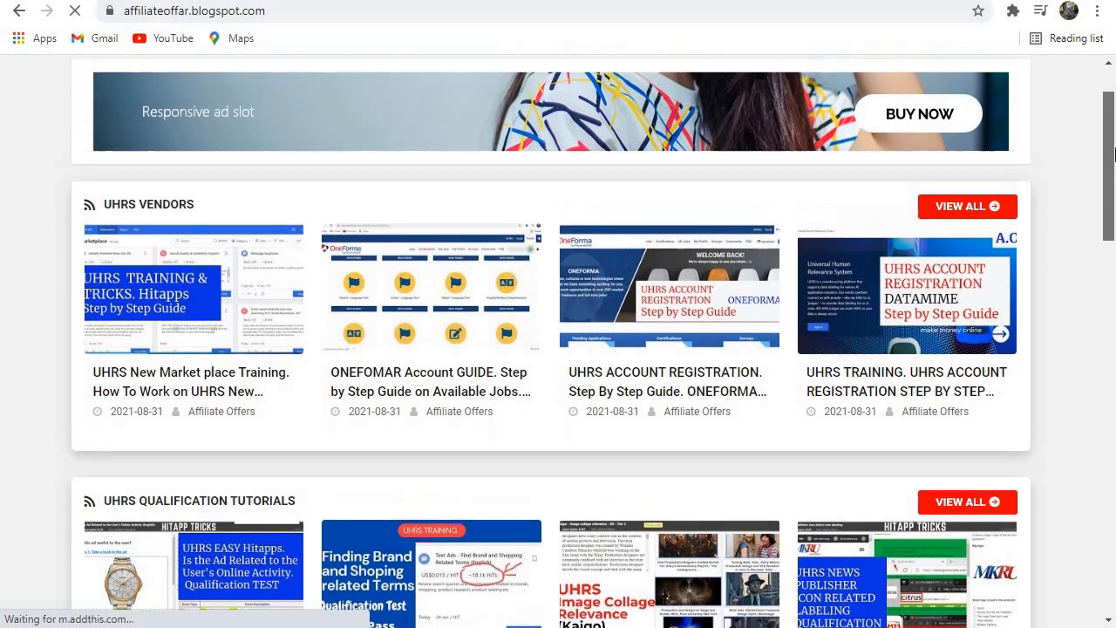
{"action": "scroll", "scroll_direction": "up", "scroll_amount": 3}
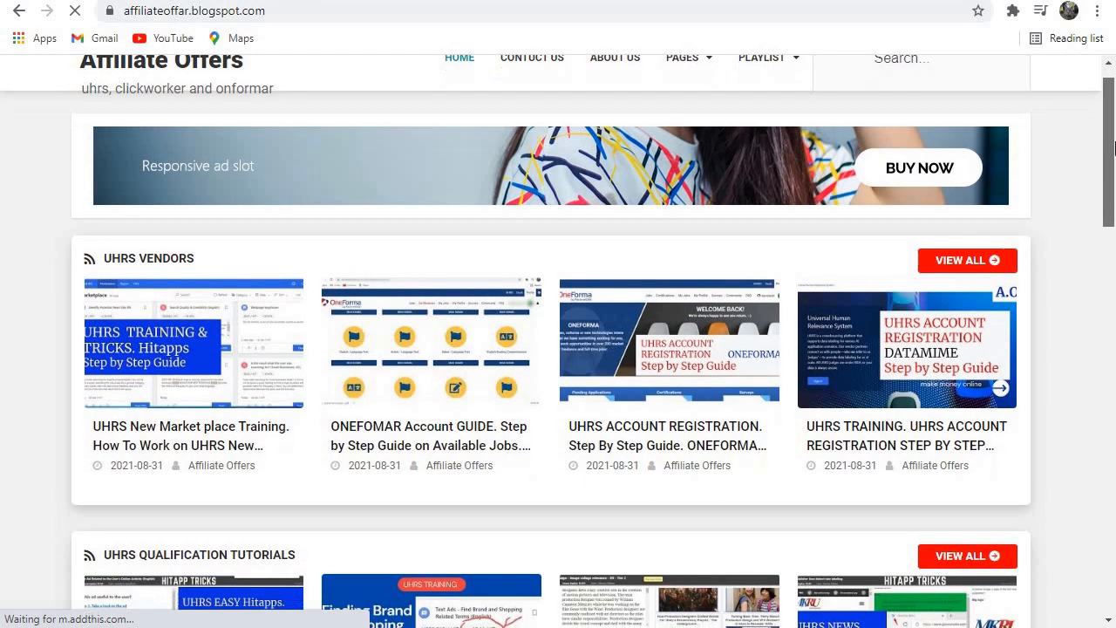
{"action": "left_click", "coordinate": [769, 86]}
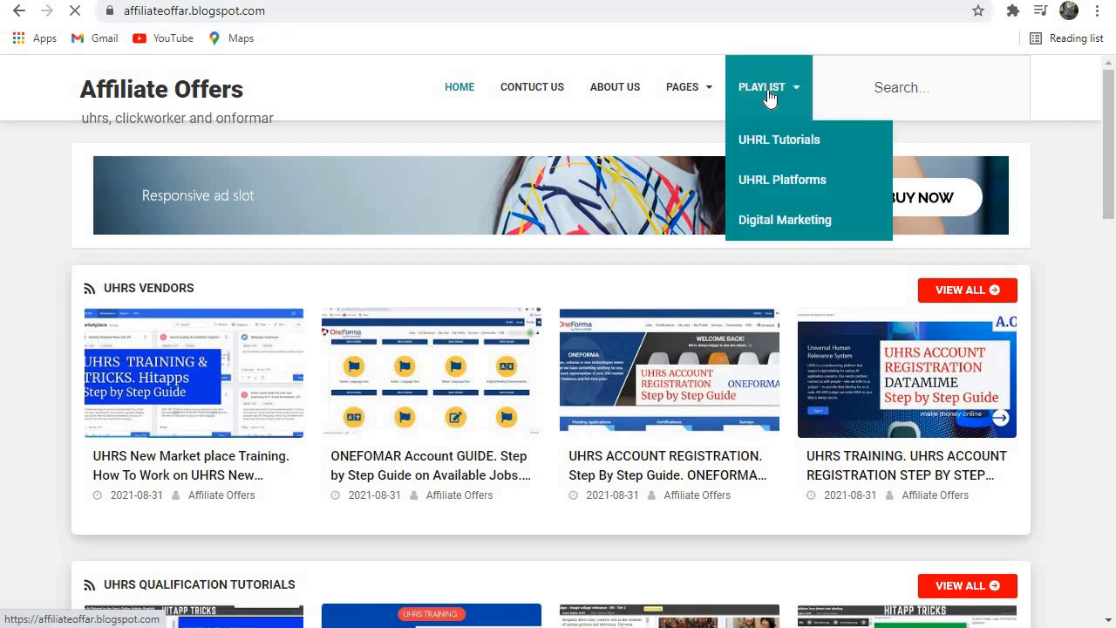
{"action": "mouse_move", "coordinate": [803, 140]}
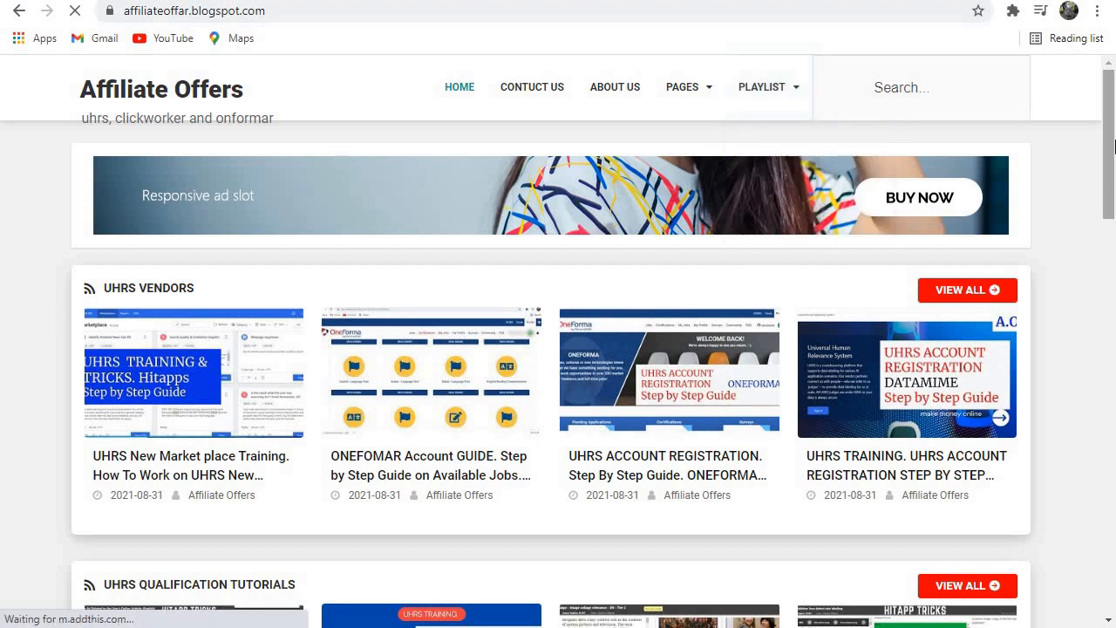
{"action": "scroll", "scroll_direction": "down", "scroll_amount": 3}
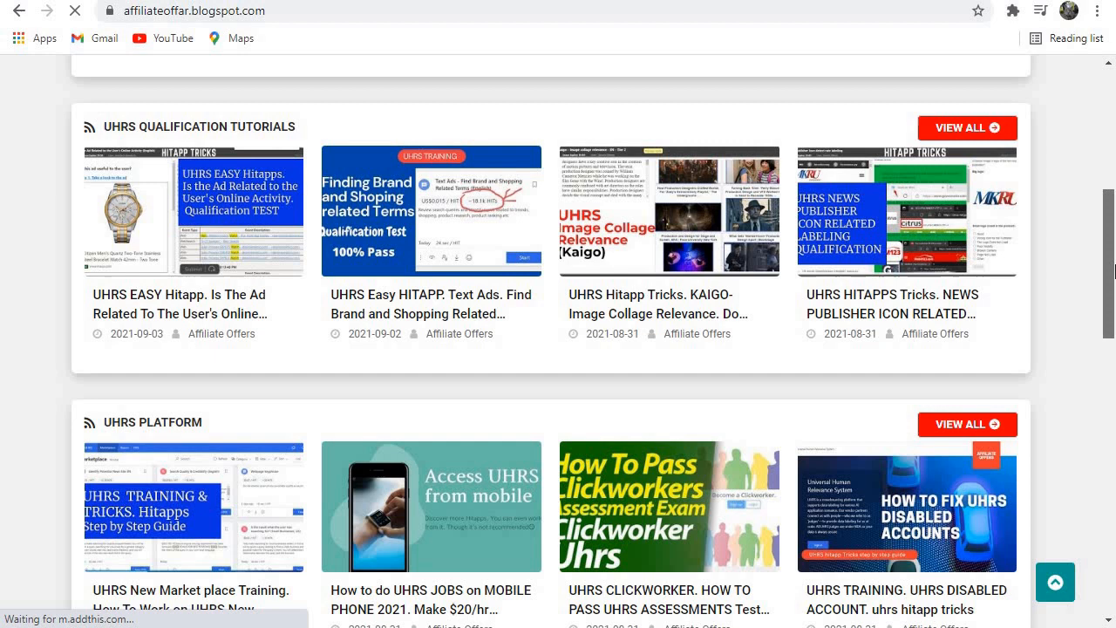
{"action": "scroll", "scroll_direction": "down", "scroll_amount": 3}
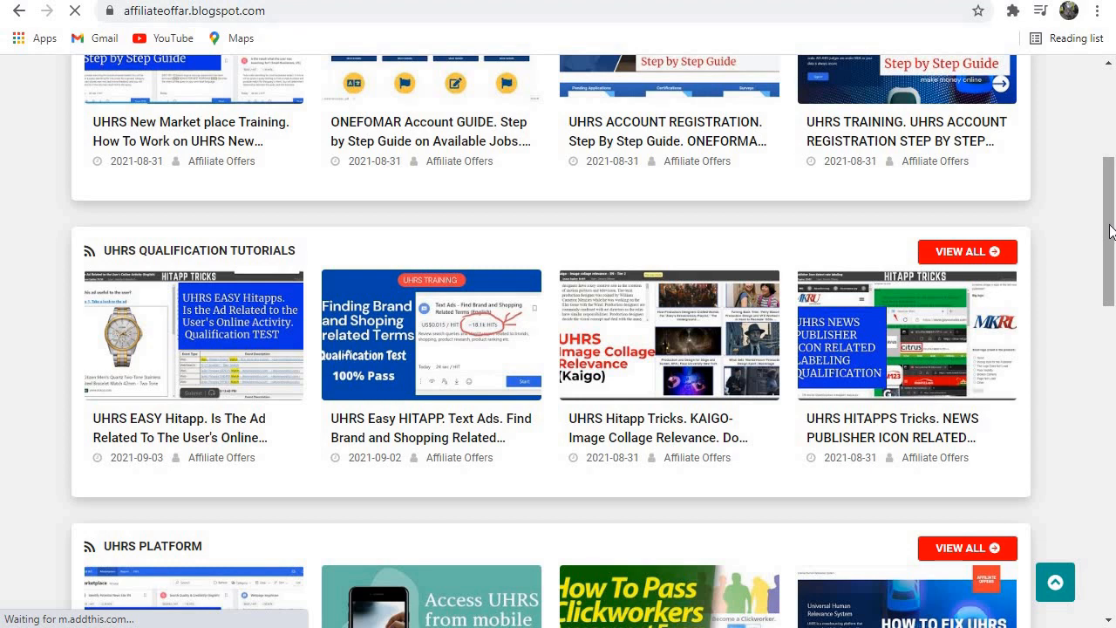
{"action": "mouse_move", "coordinate": [1090, 227]}
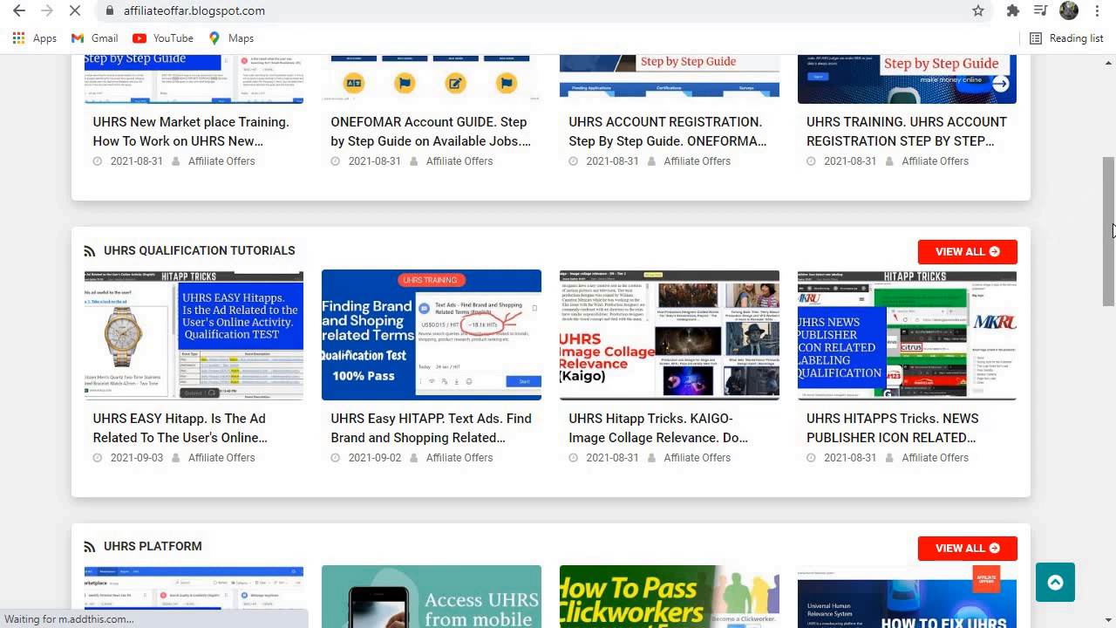
{"action": "mouse_move", "coordinate": [1108, 222]}
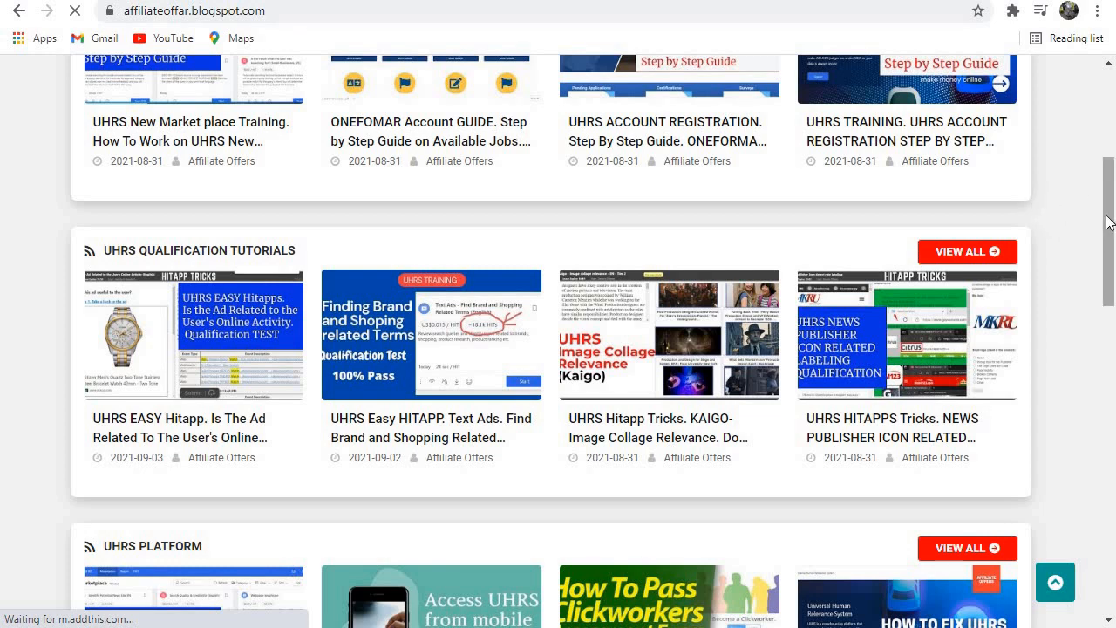